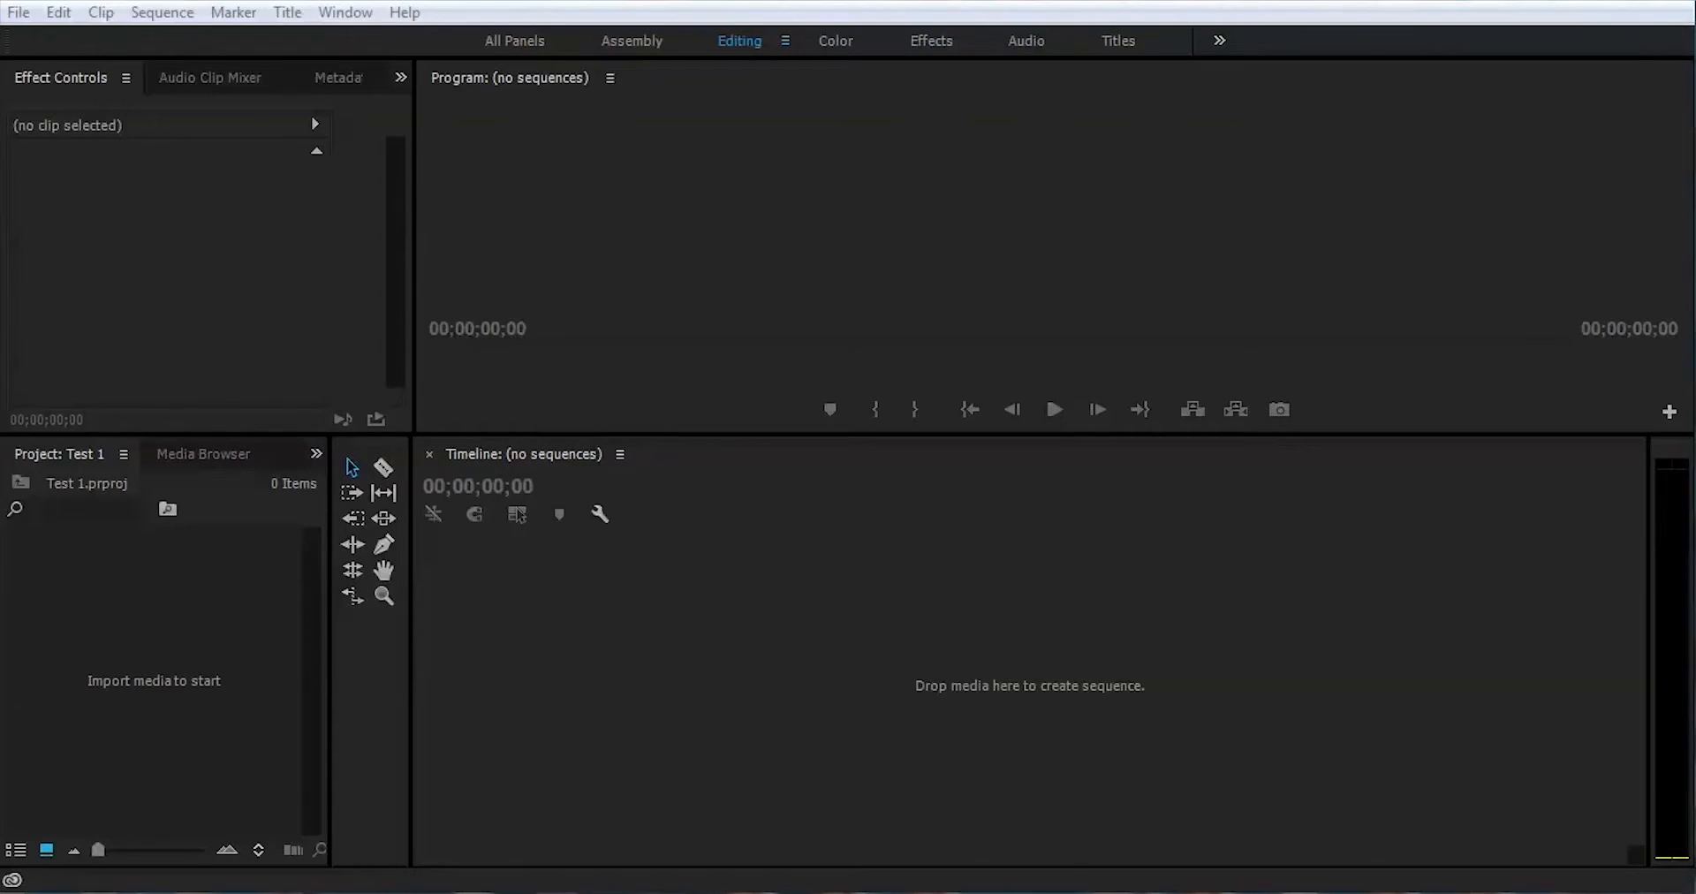
# Create Sequence 02 from the DSLR 1080p30 preset via File > New > Sequence
pyautogui.click(18, 13)
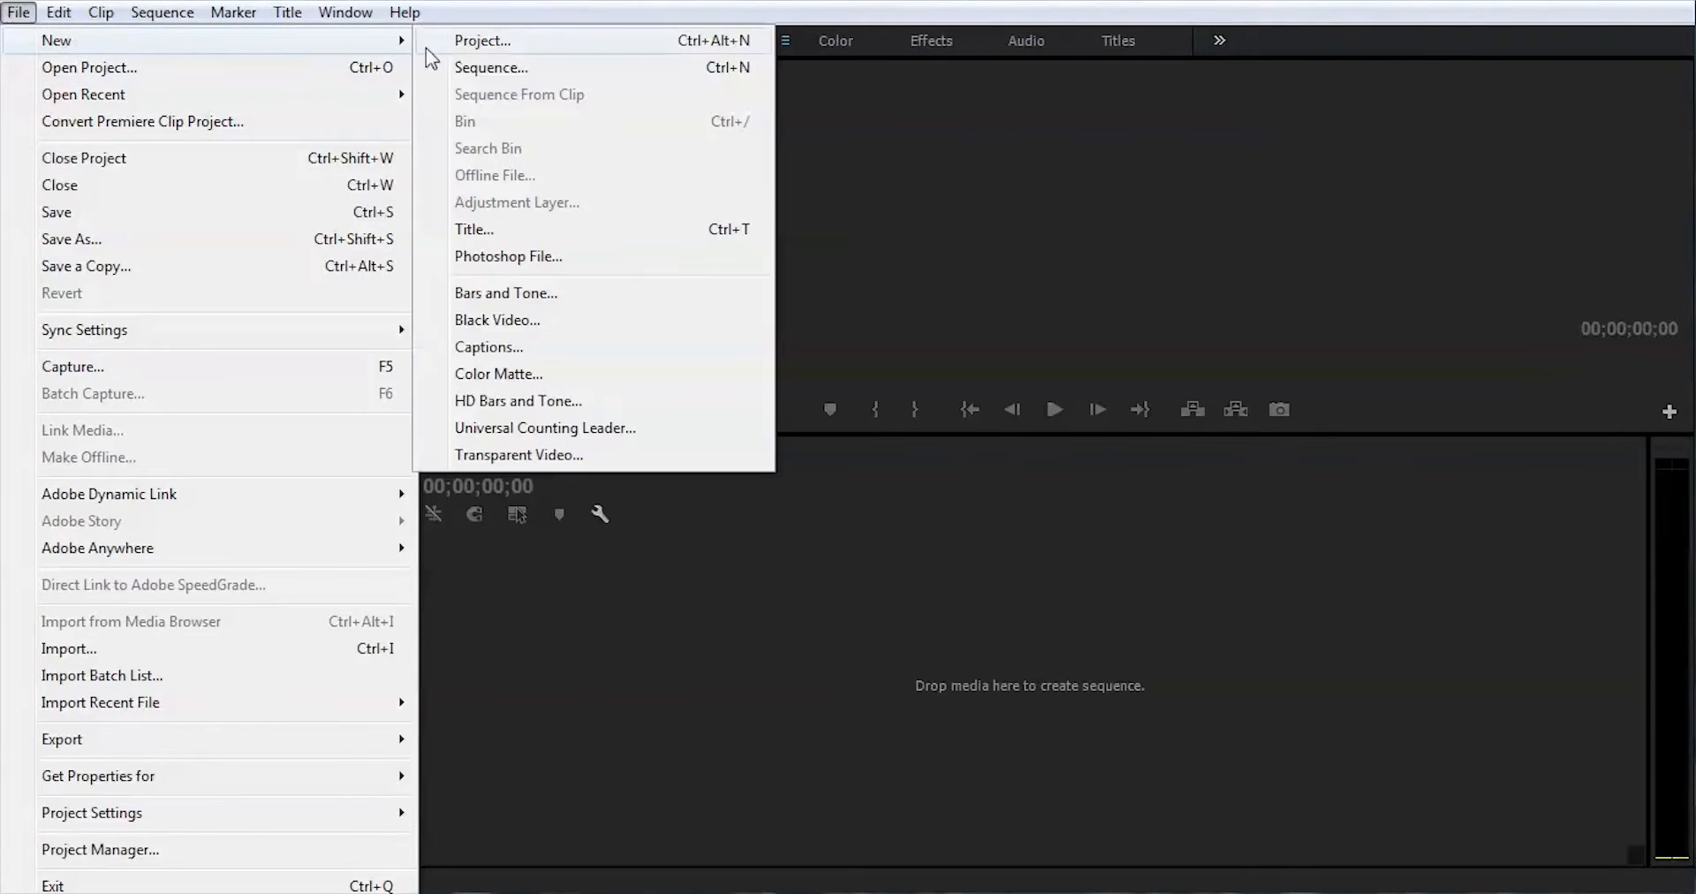
pyautogui.click(489, 67)
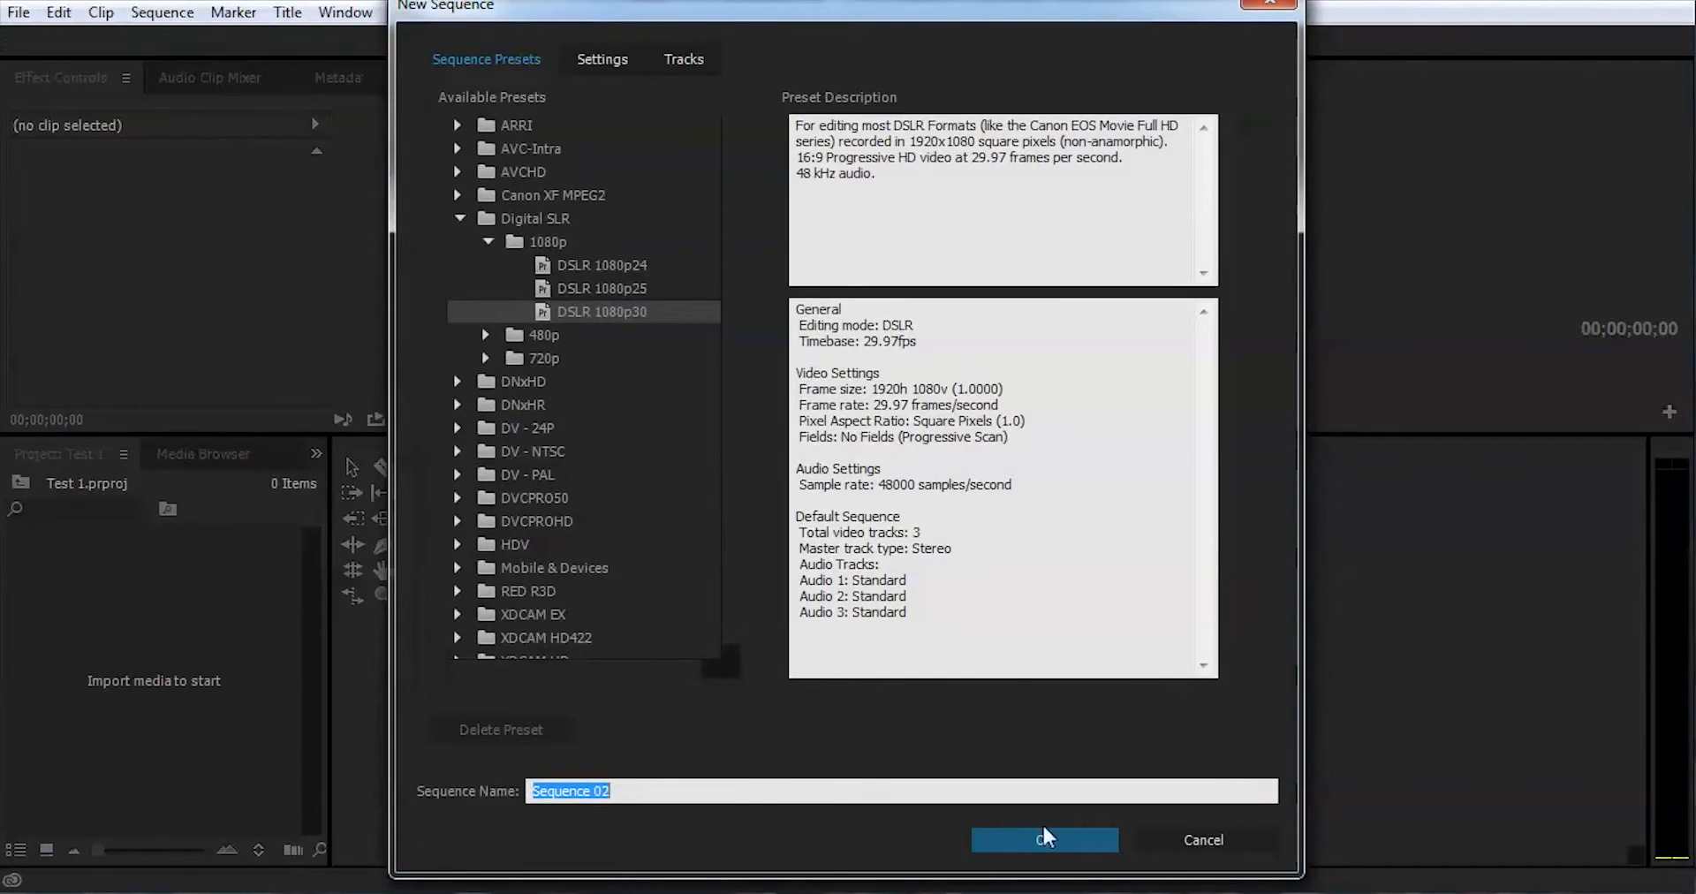
pyautogui.moveTo(751, 565)
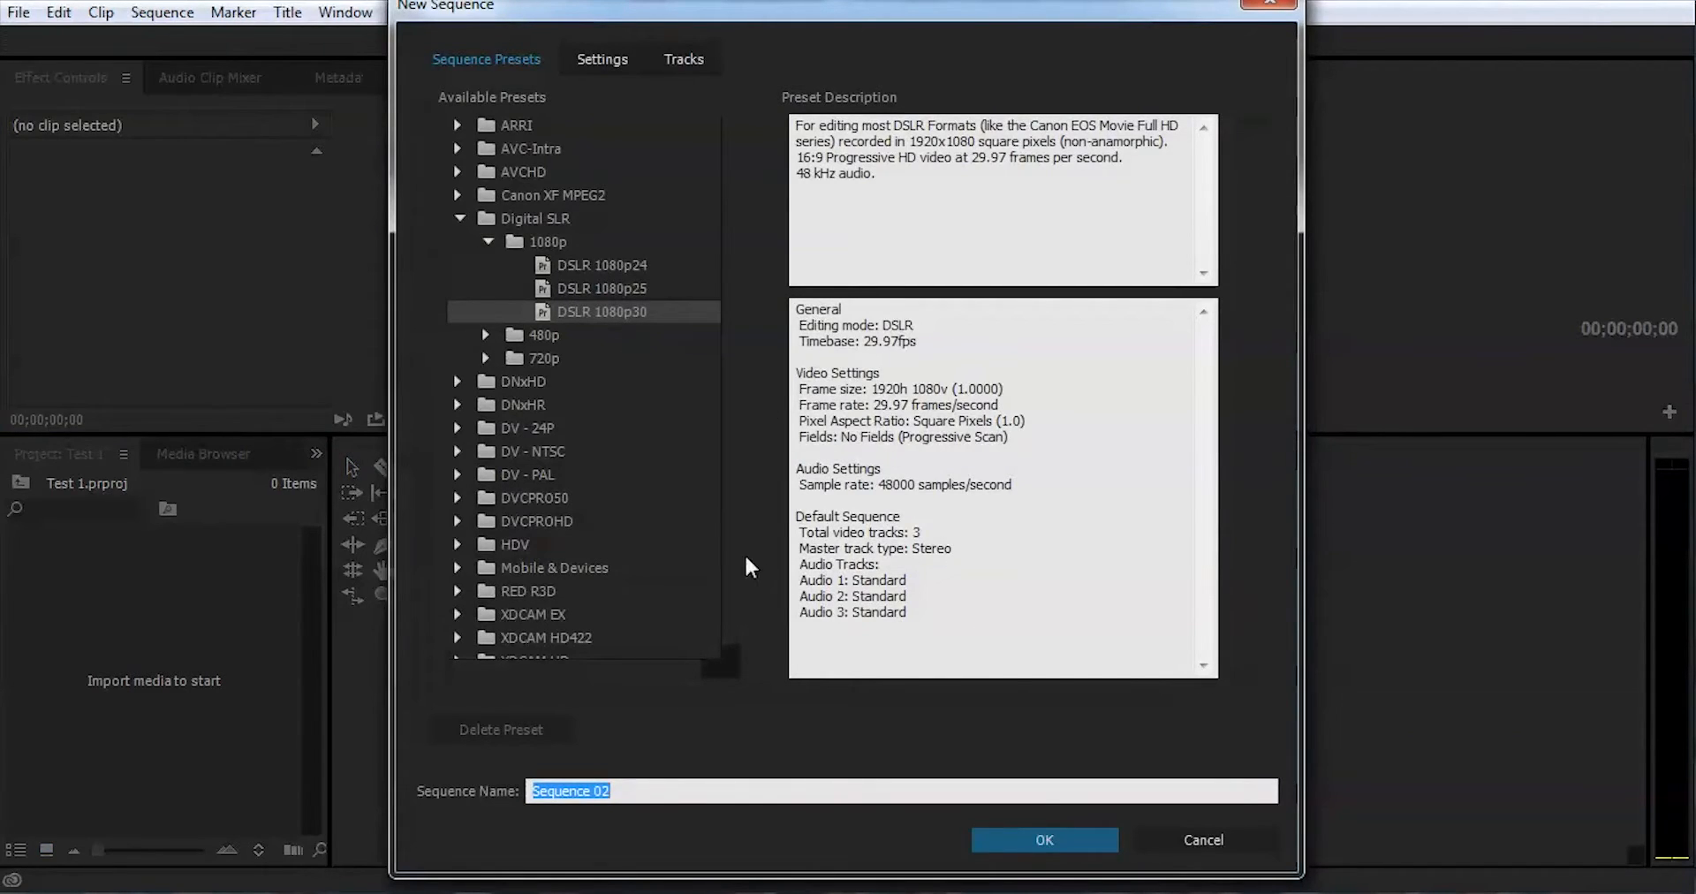
pyautogui.click(1042, 839)
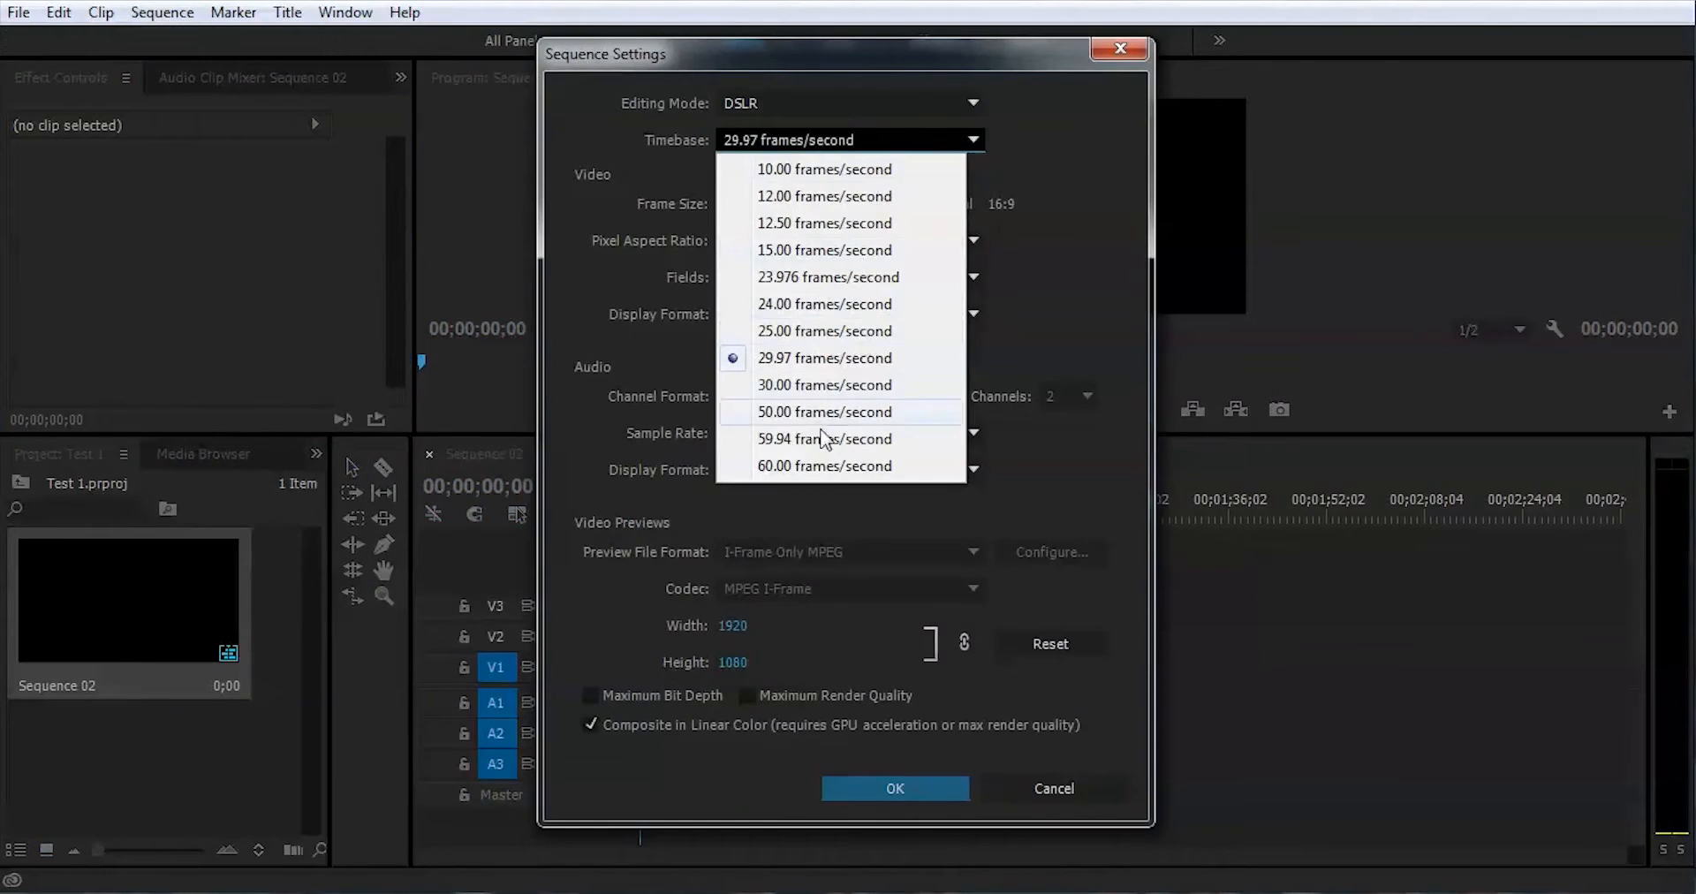
pyautogui.moveTo(827, 465)
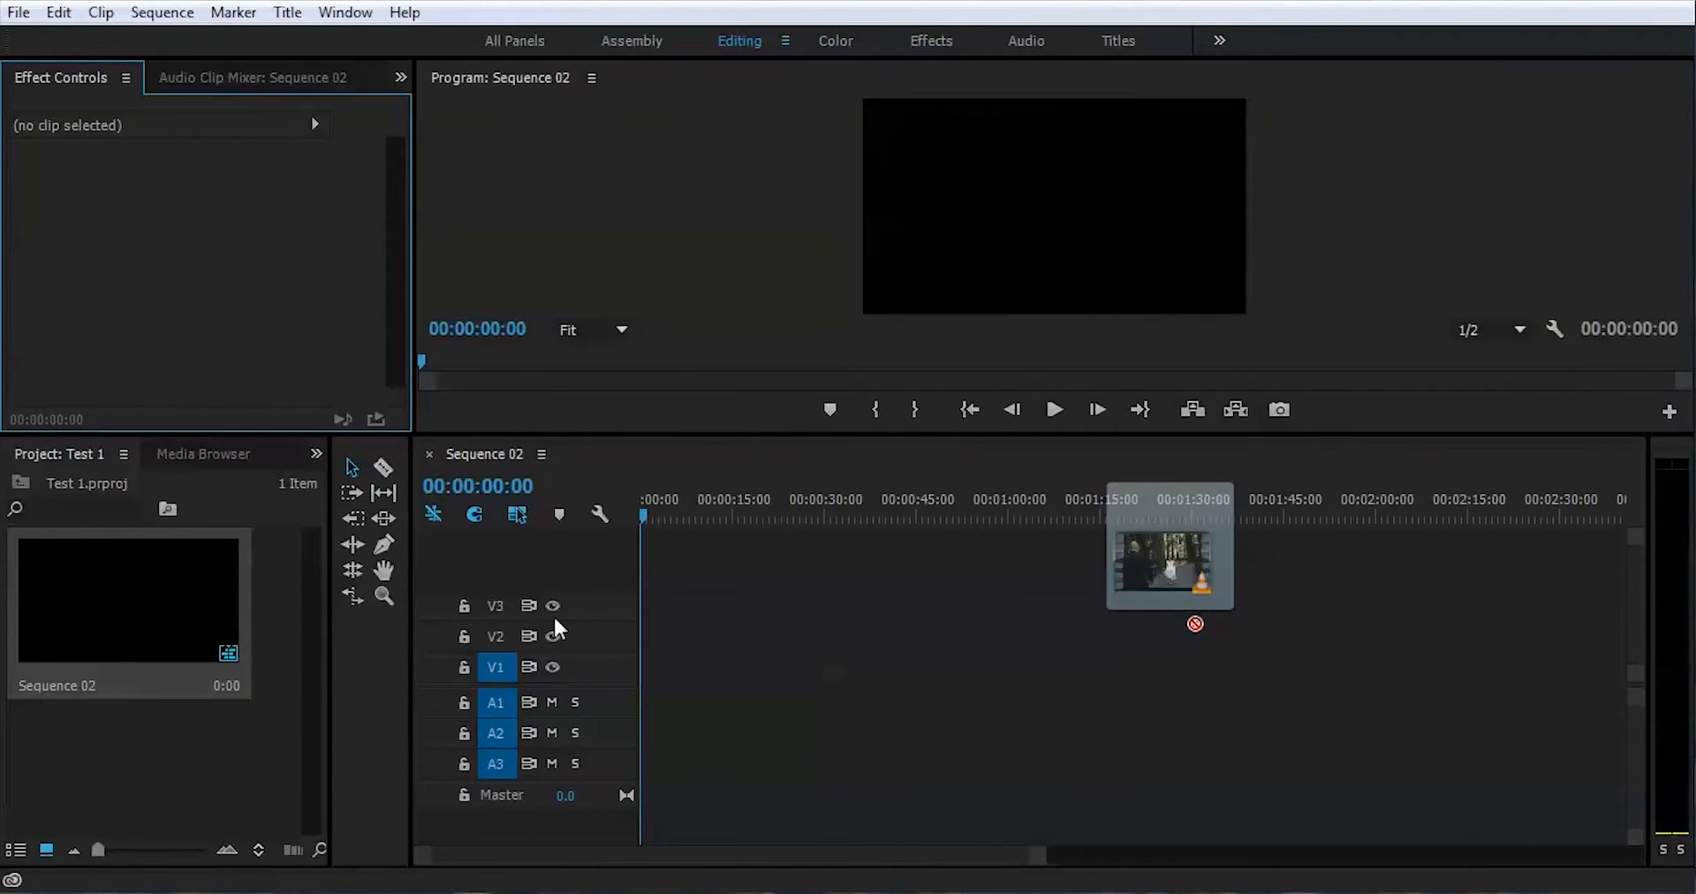
# Import MVI_9419.MP4, place it on the timeline and change the sequence settings to match the clip
pyautogui.moveTo(1167, 551); pyautogui.dragTo(270, 713)
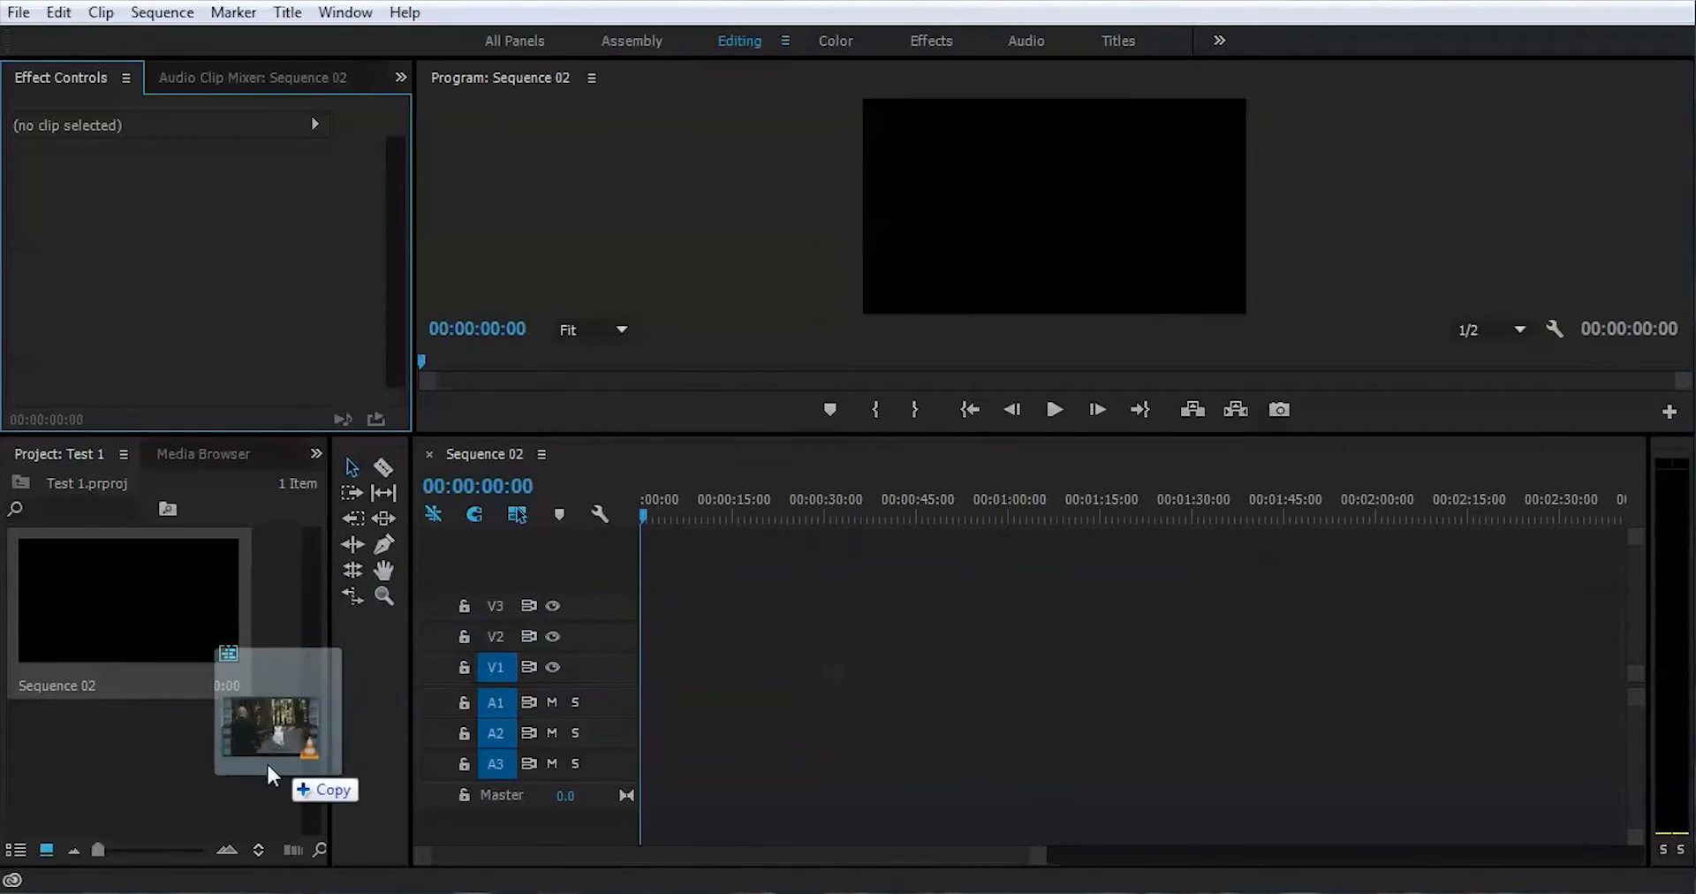
pyautogui.moveTo(270, 719); pyautogui.dragTo(729, 609)
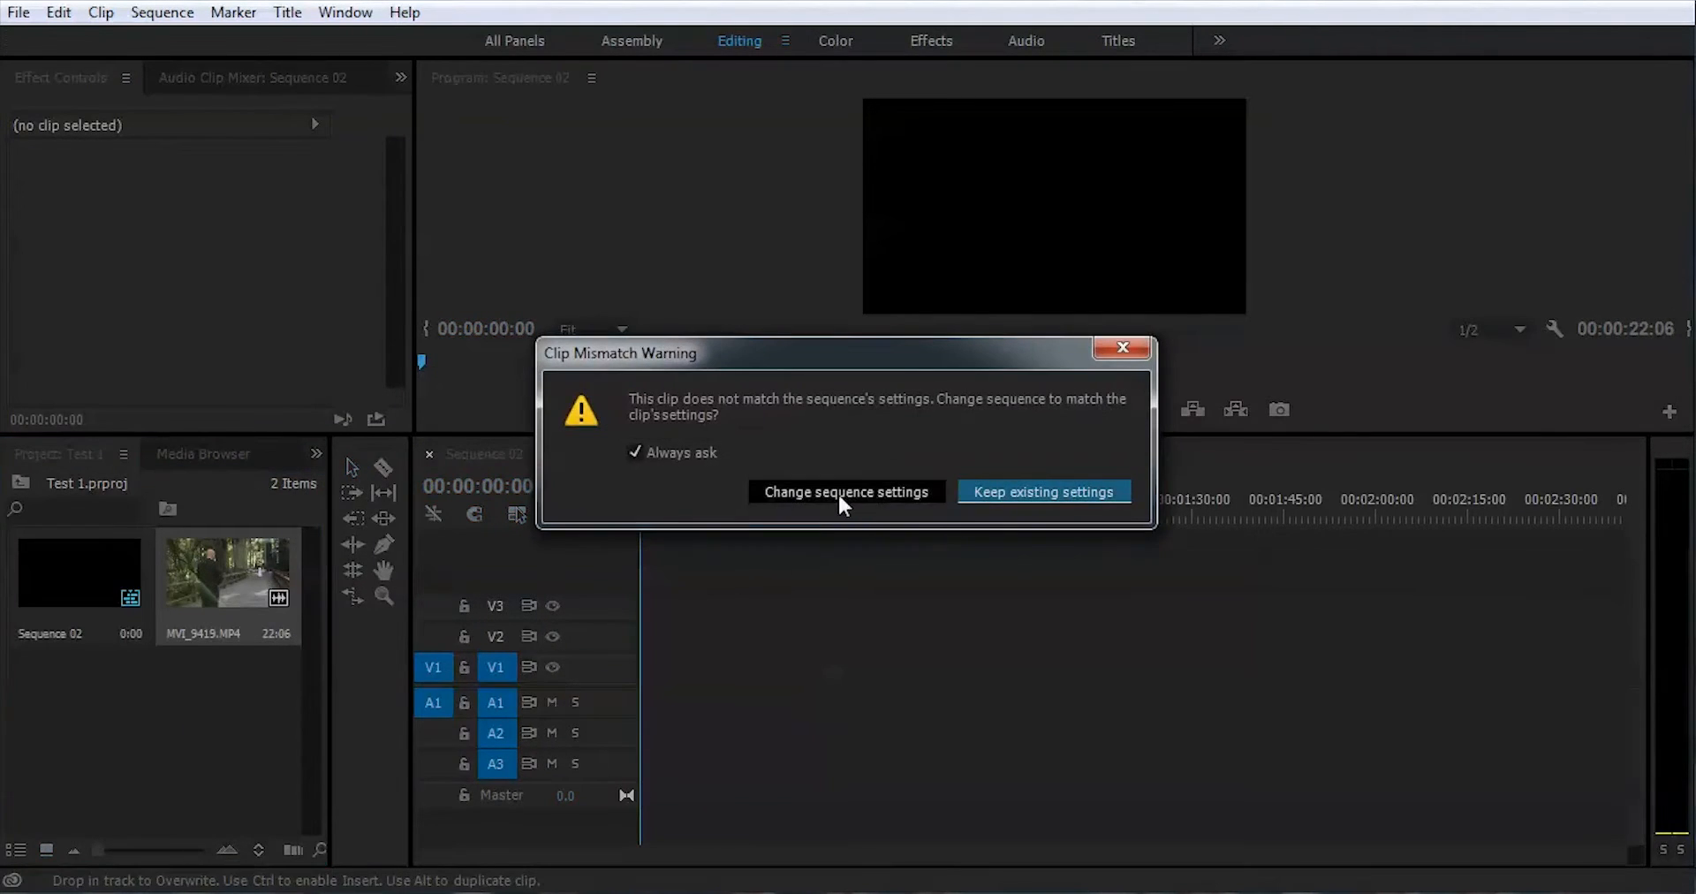
pyautogui.click(1042, 491)
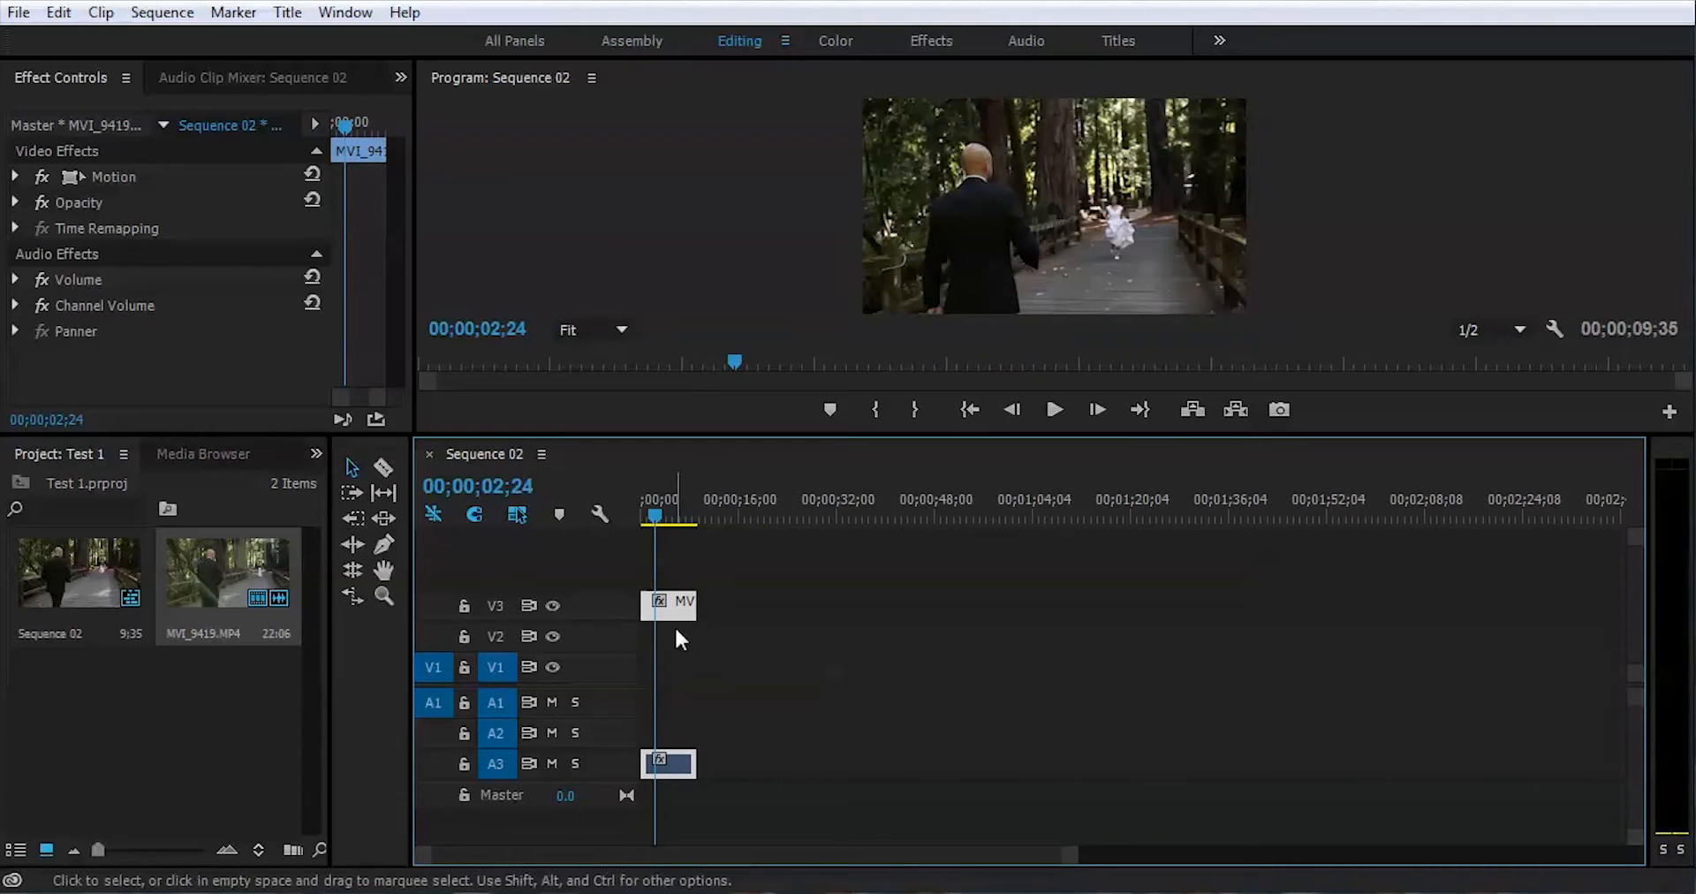
# Set MVI_9419 to 25% in Clip Speed/Duration and start playback of the slowed footage
pyautogui.rightClick(667, 602)
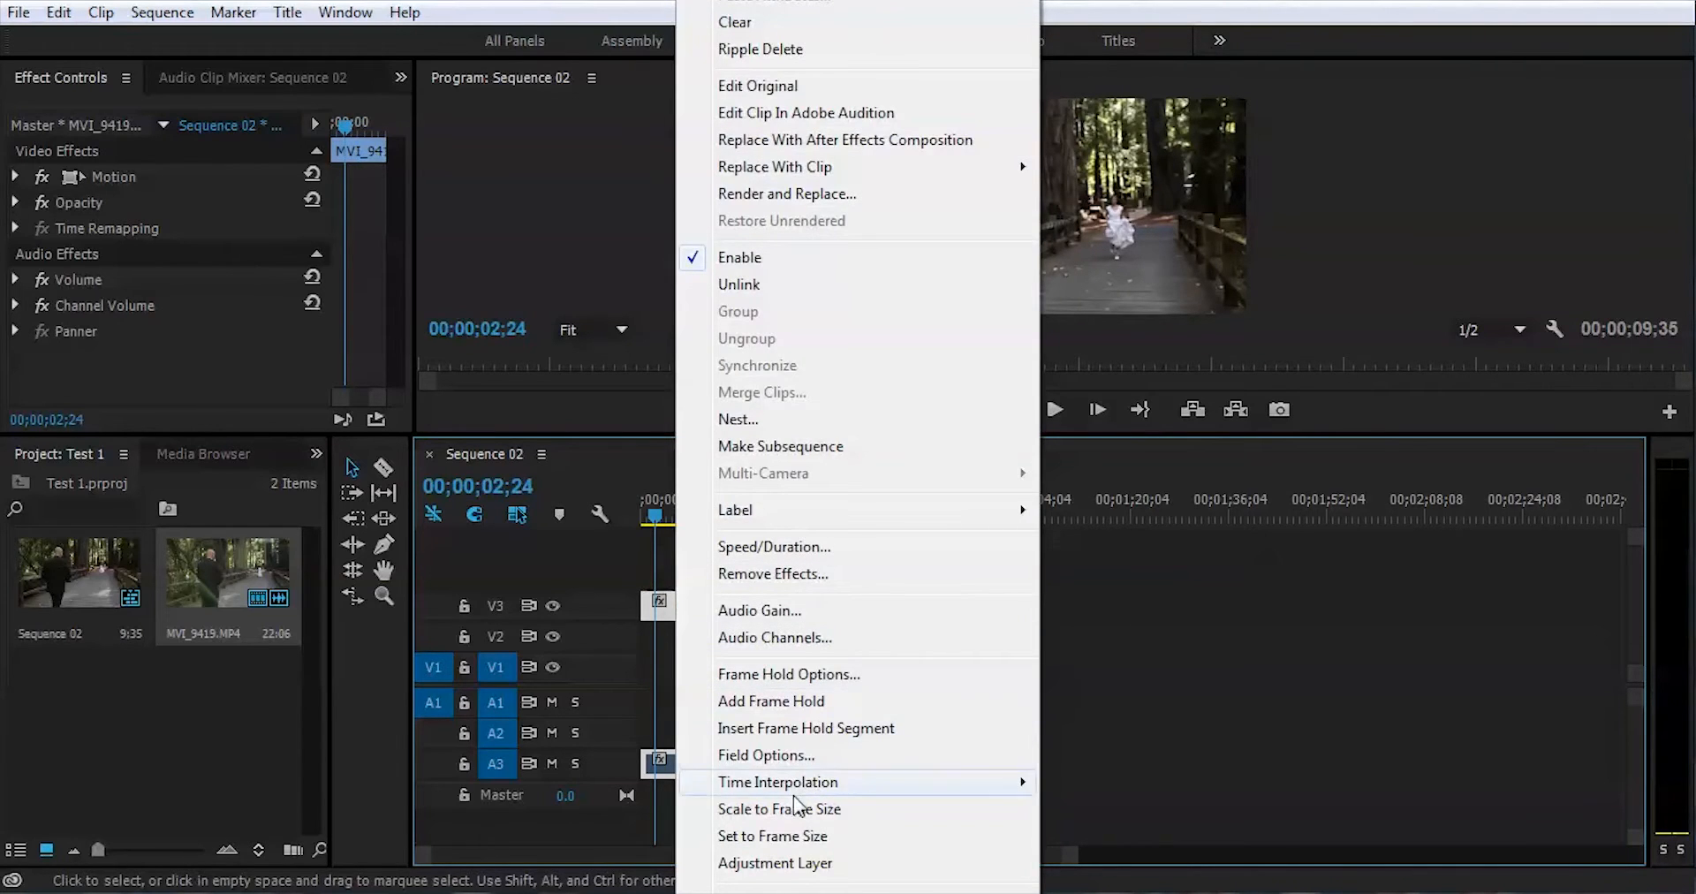
pyautogui.moveTo(774, 546)
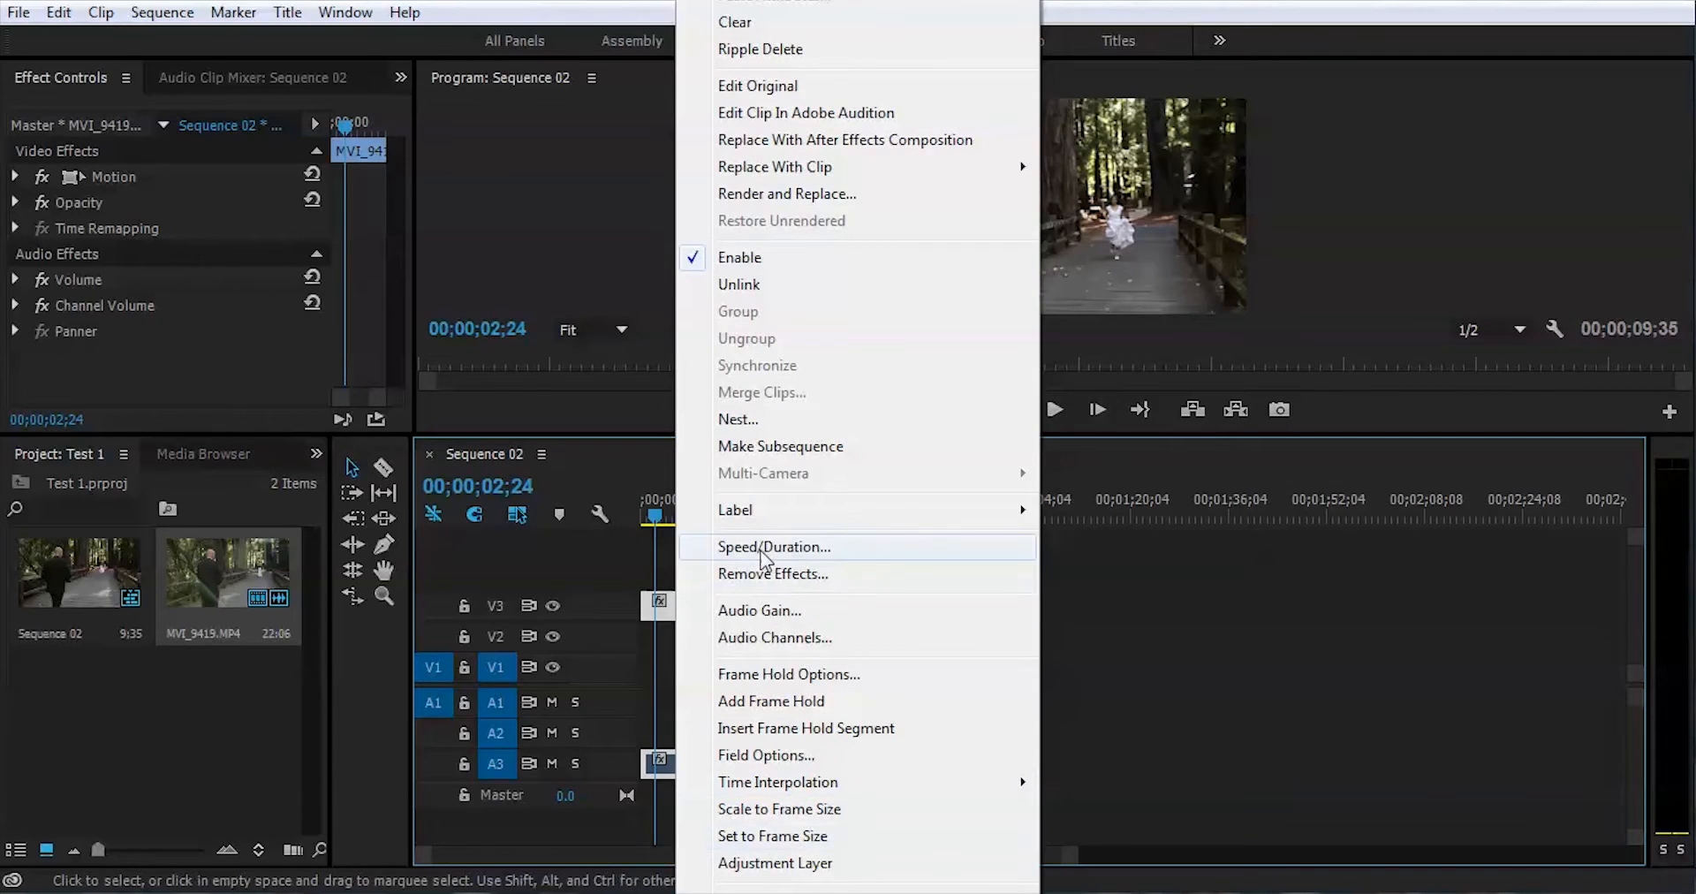
pyautogui.click(772, 546)
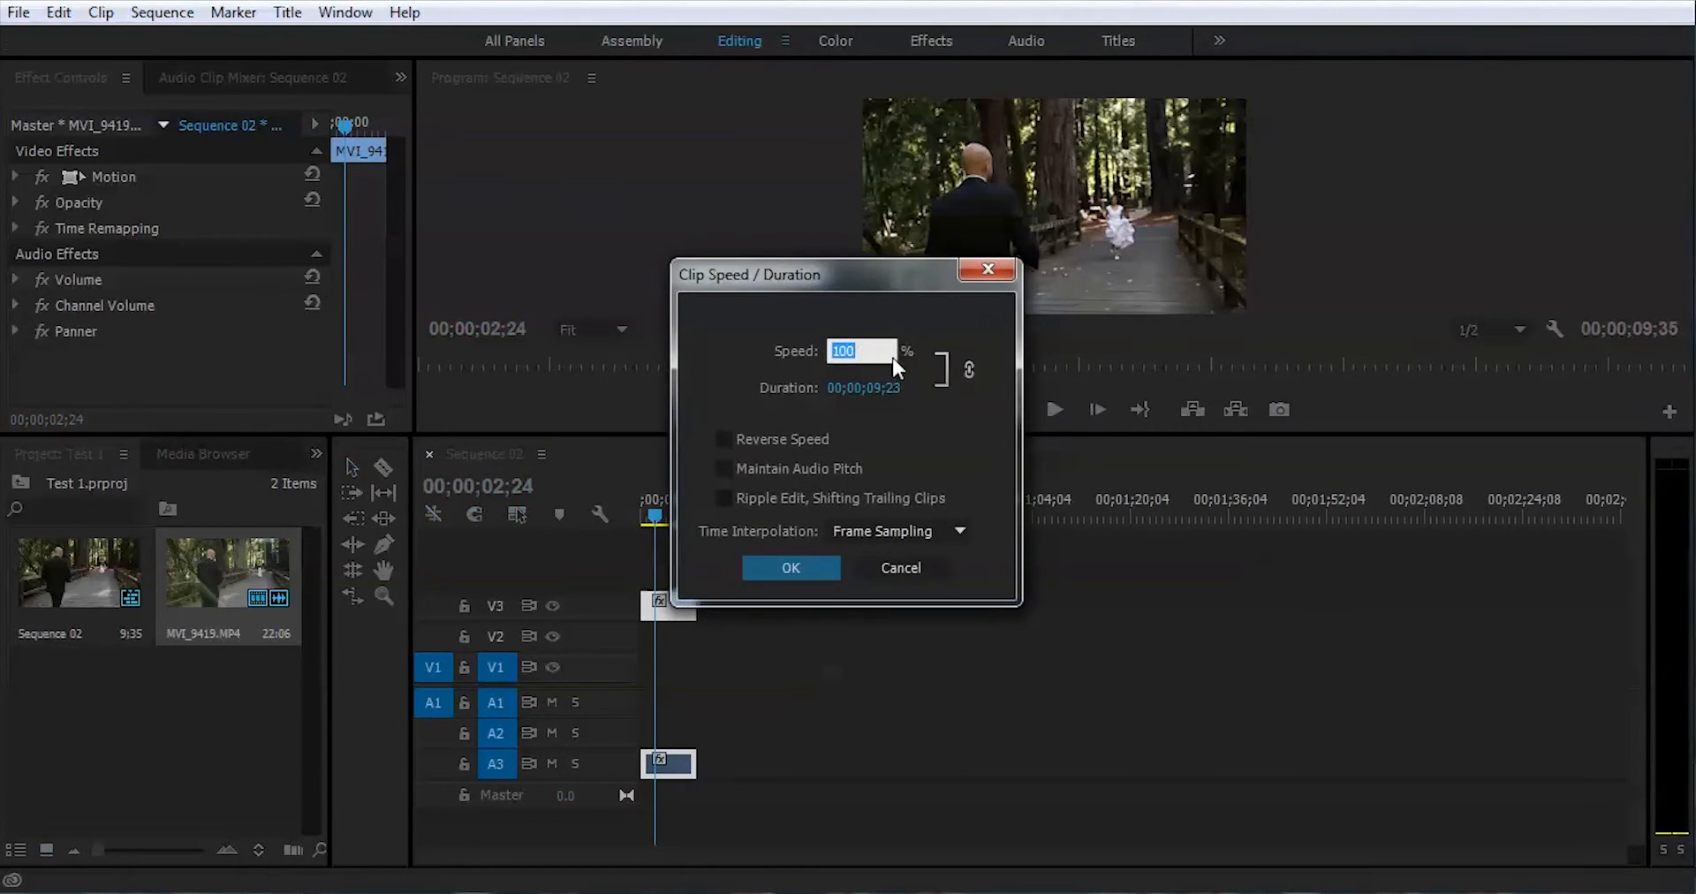
pyautogui.write('2')
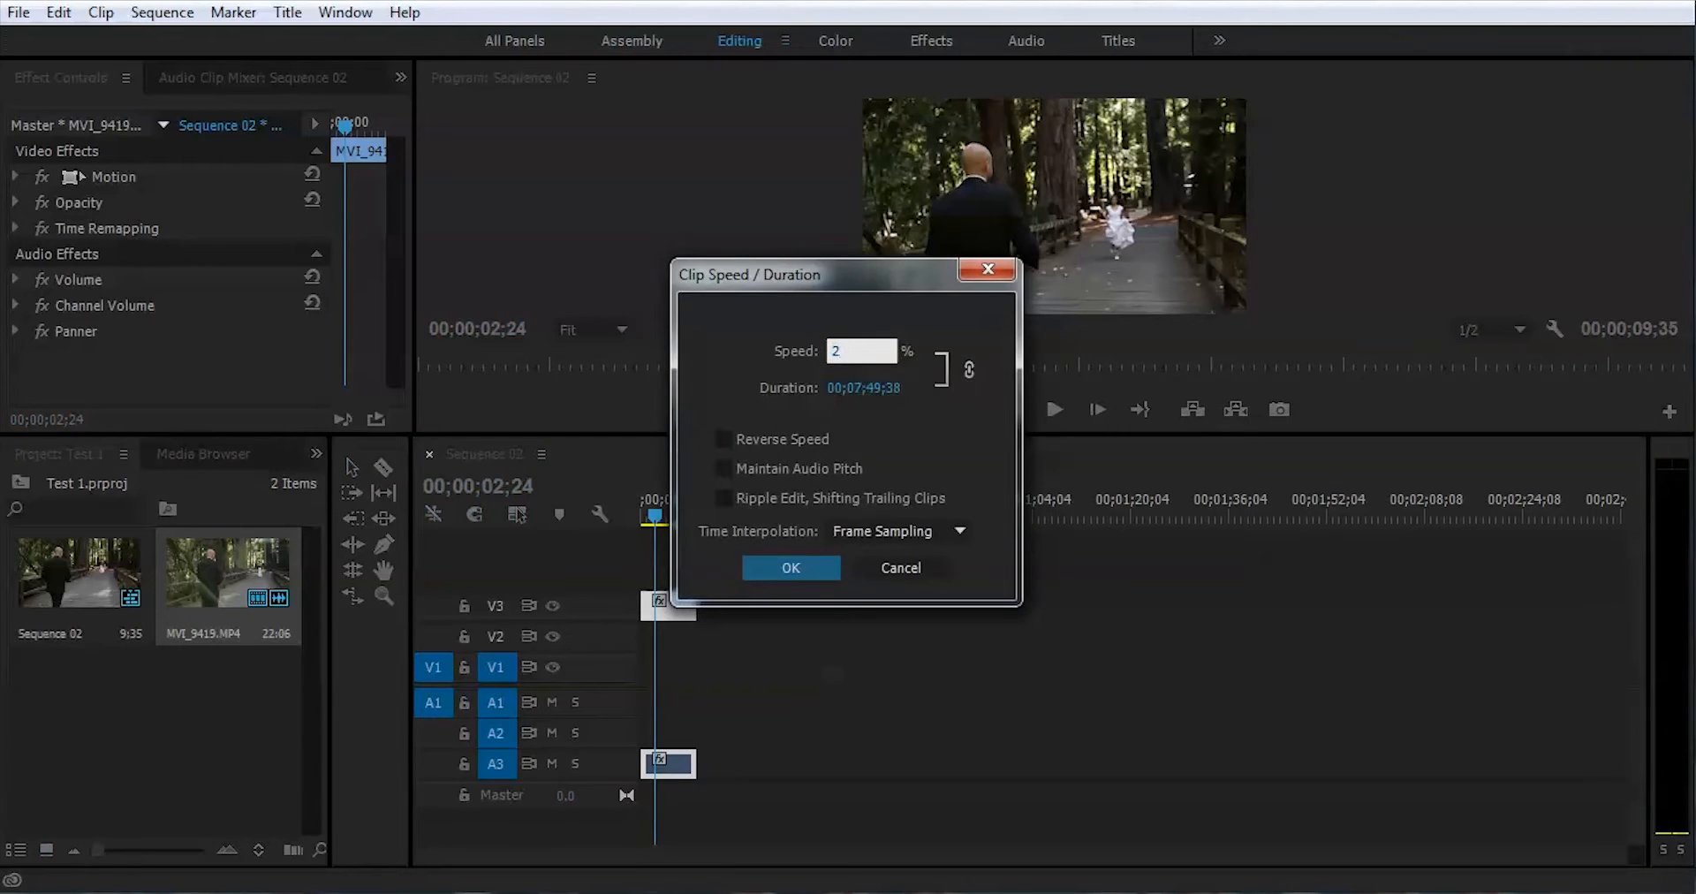
pyautogui.click(792, 567)
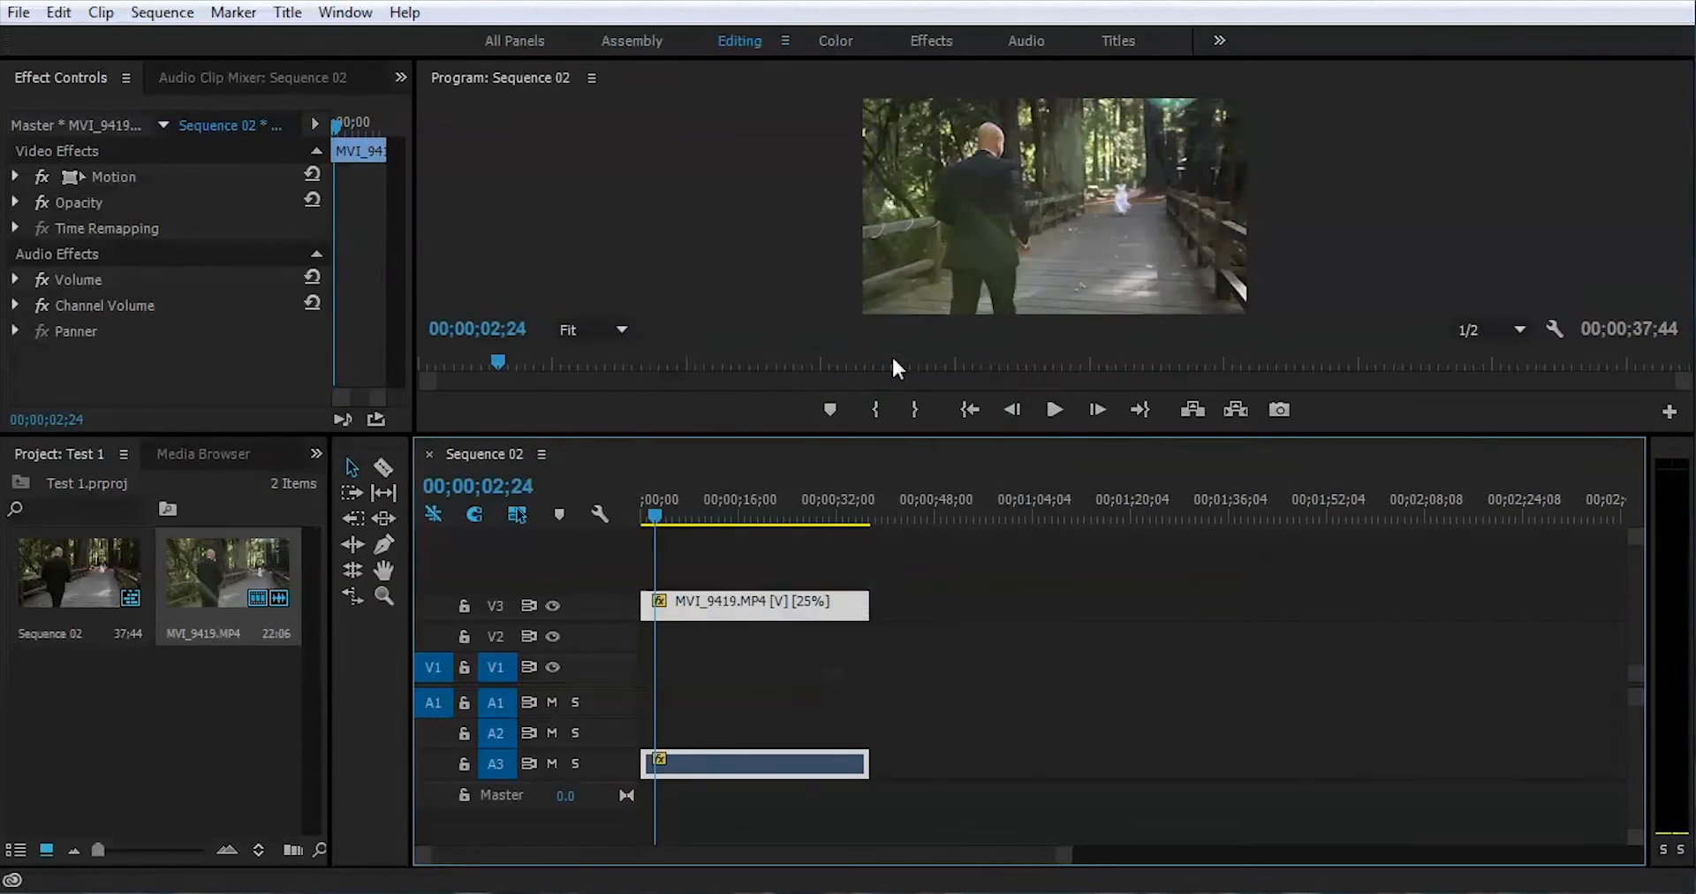
pyautogui.click(1053, 409)
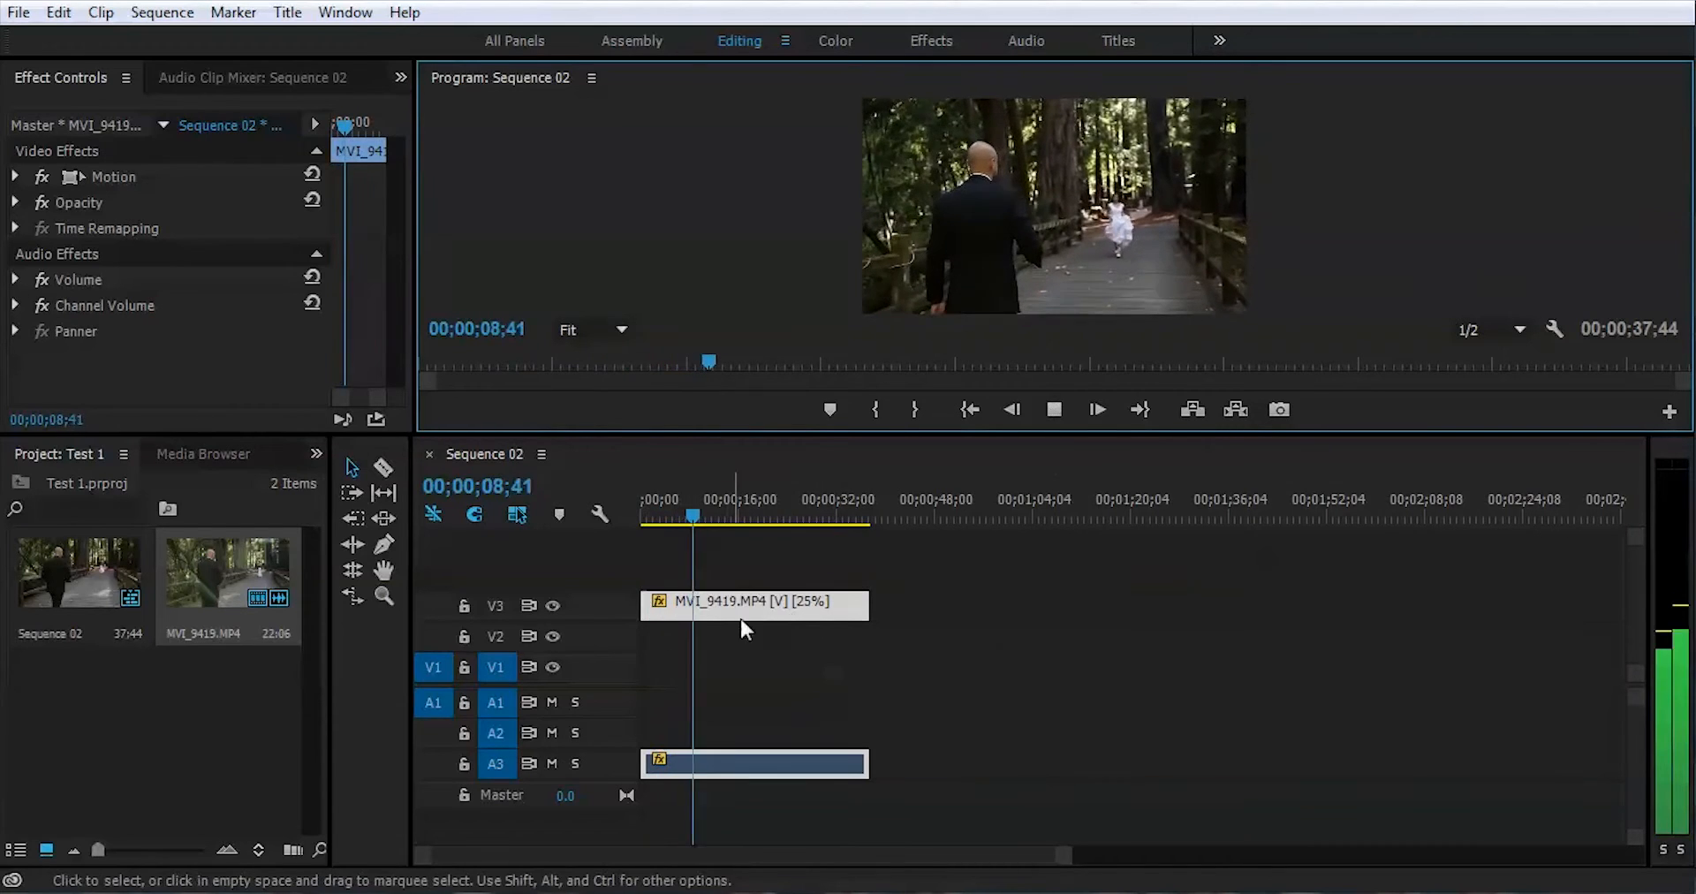
# Stop playback and razor-cut the slowed clip where the couple starts running toward each other
pyautogui.click(1052, 410)
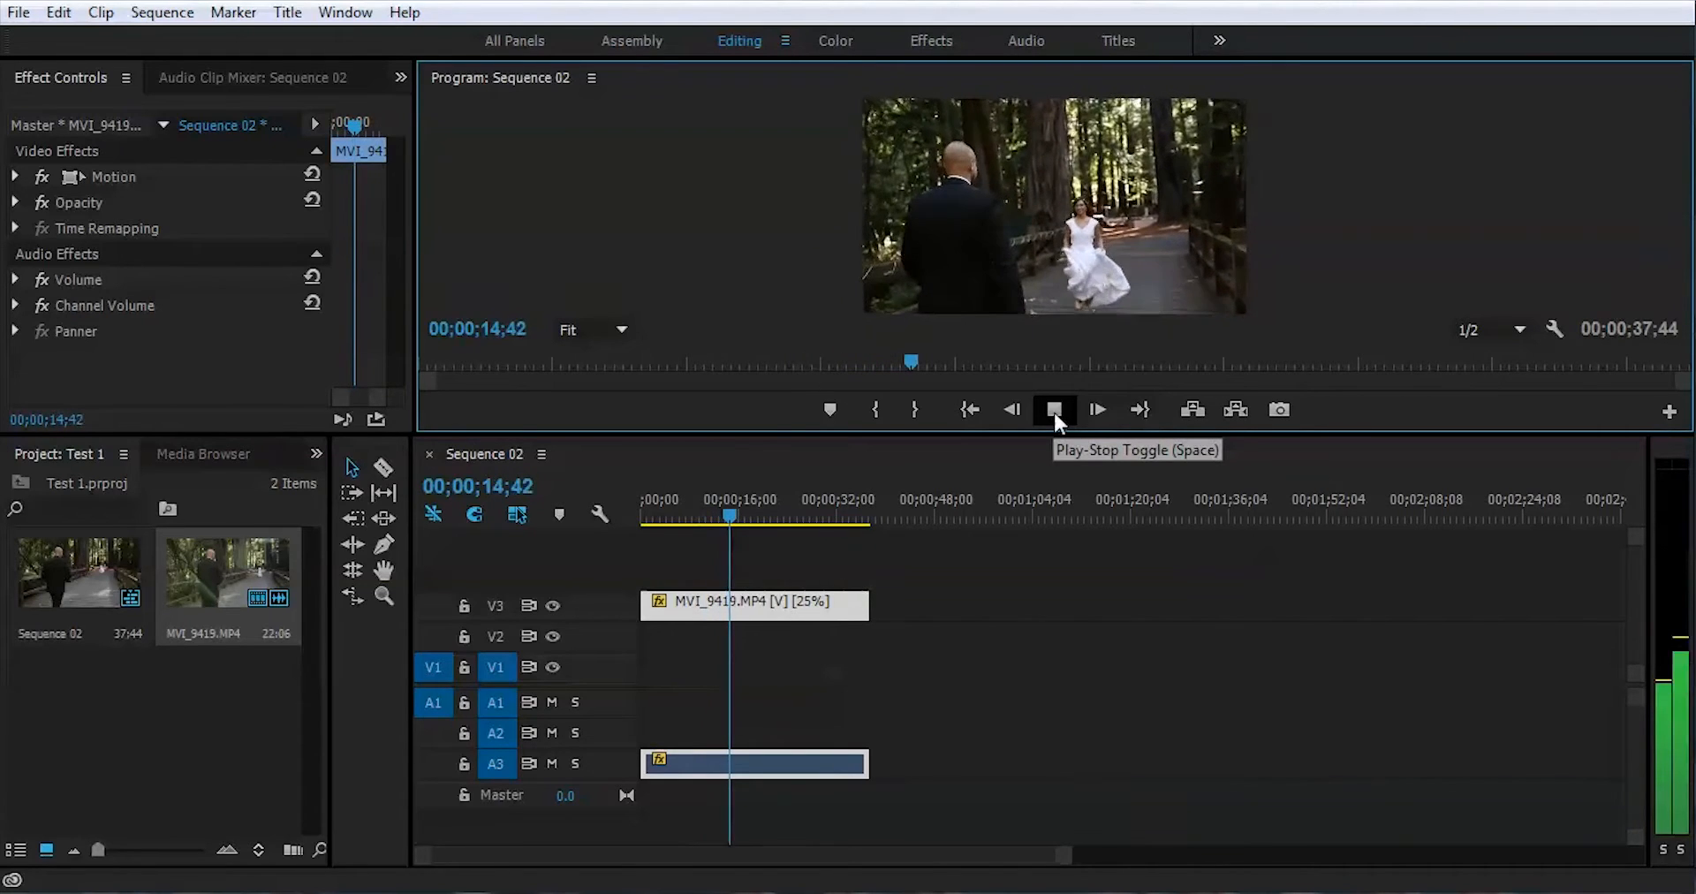
pyautogui.click(1053, 409)
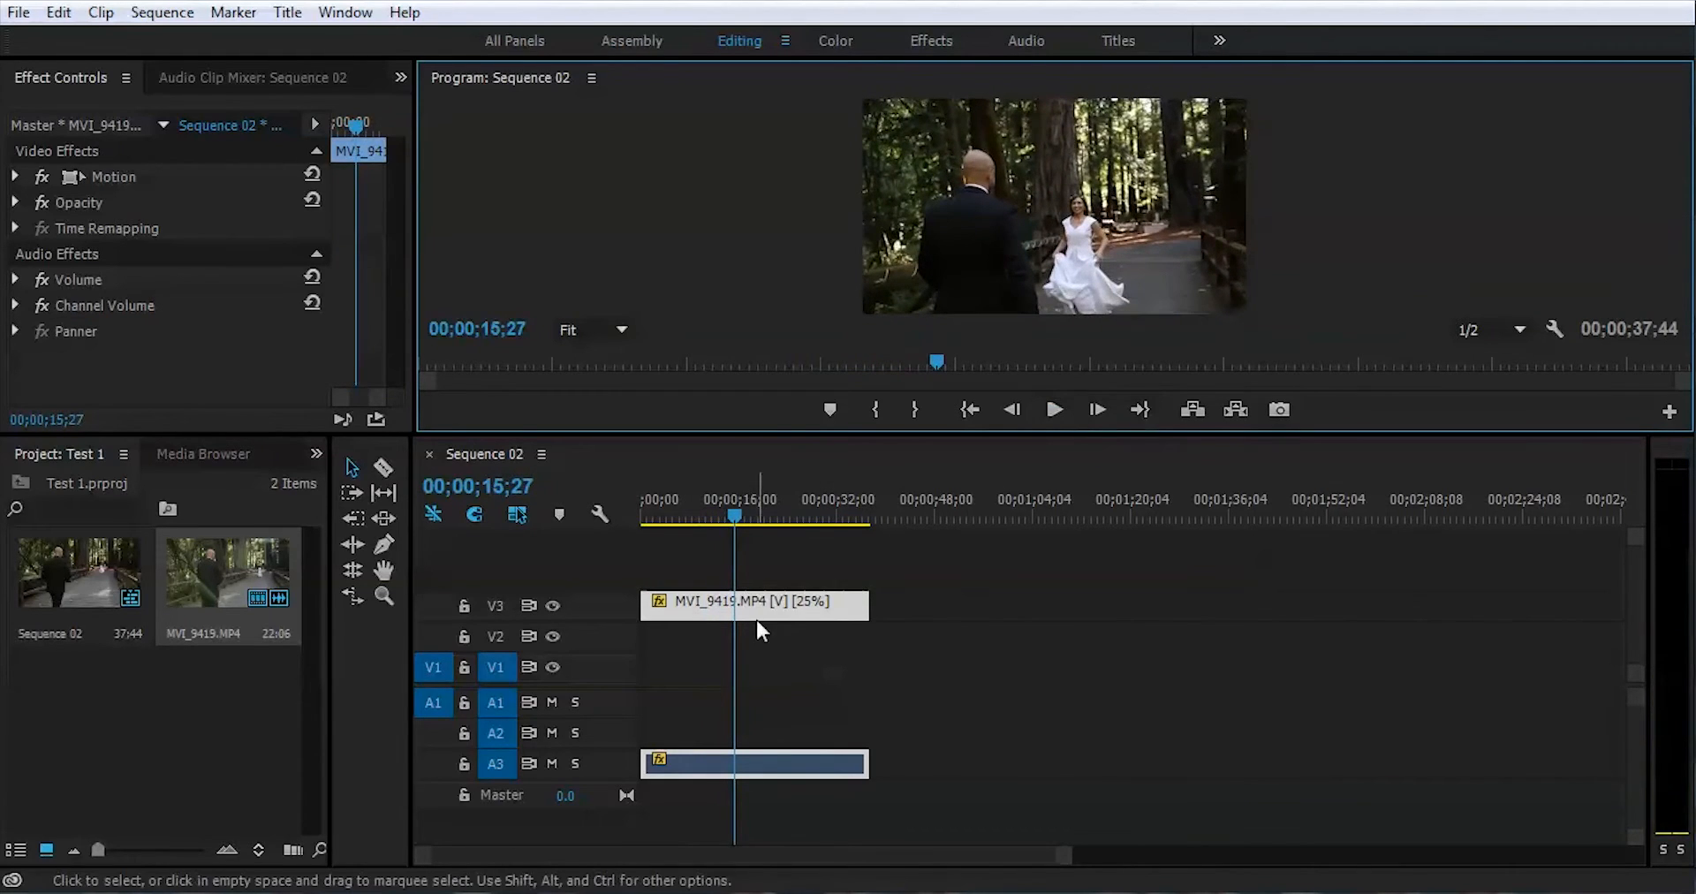
pyautogui.moveTo(955, 717)
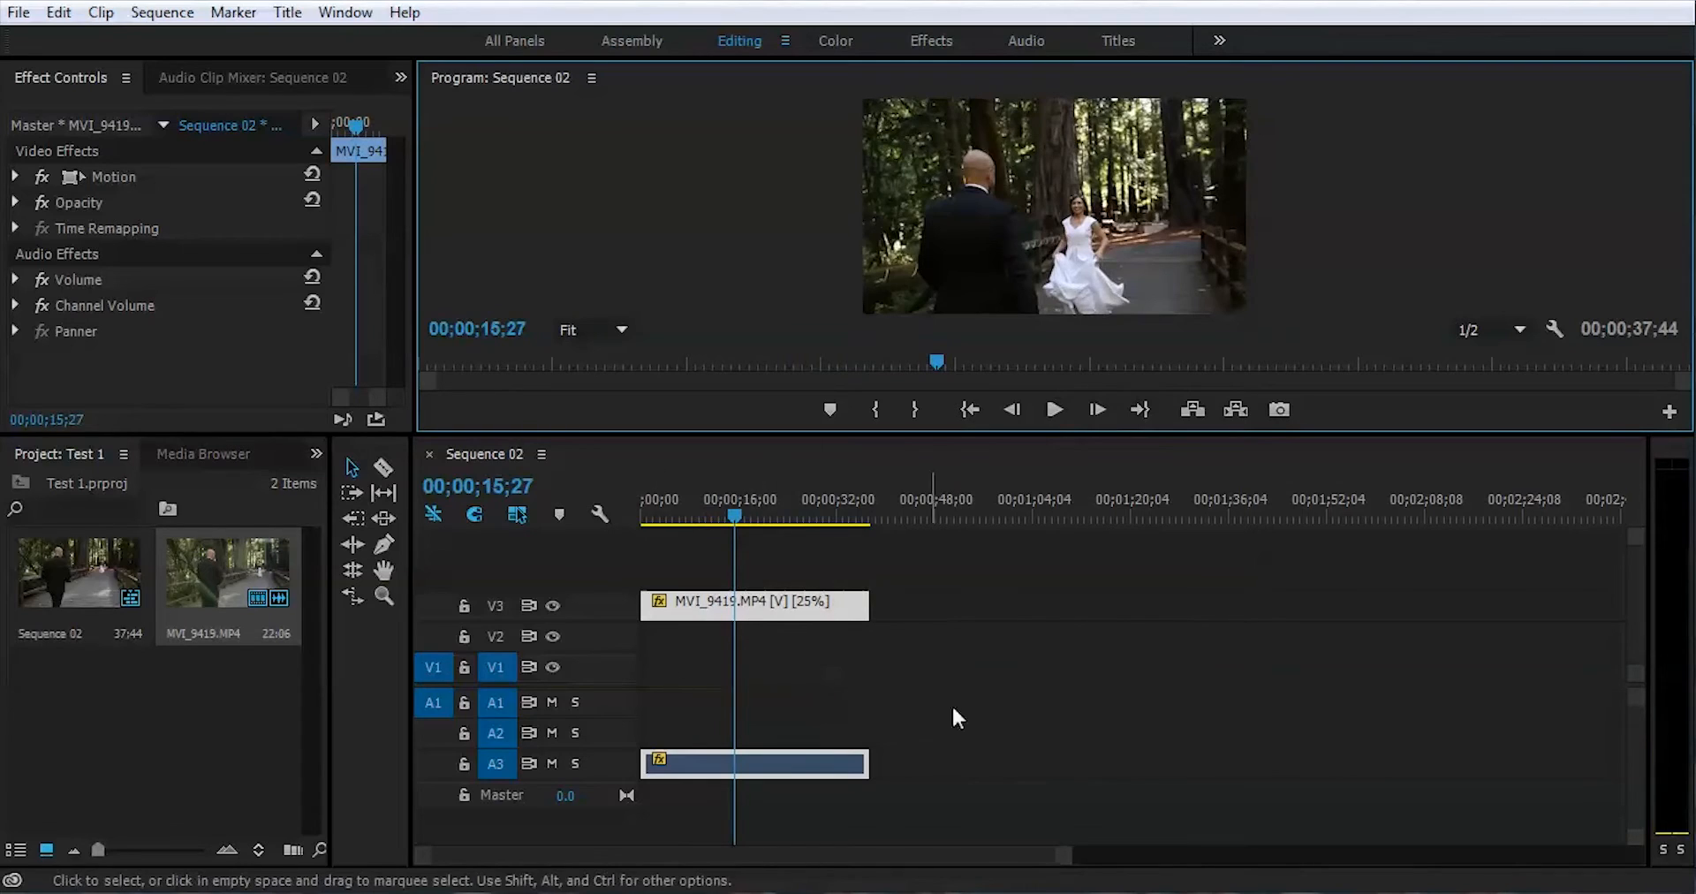
pyautogui.click(383, 468)
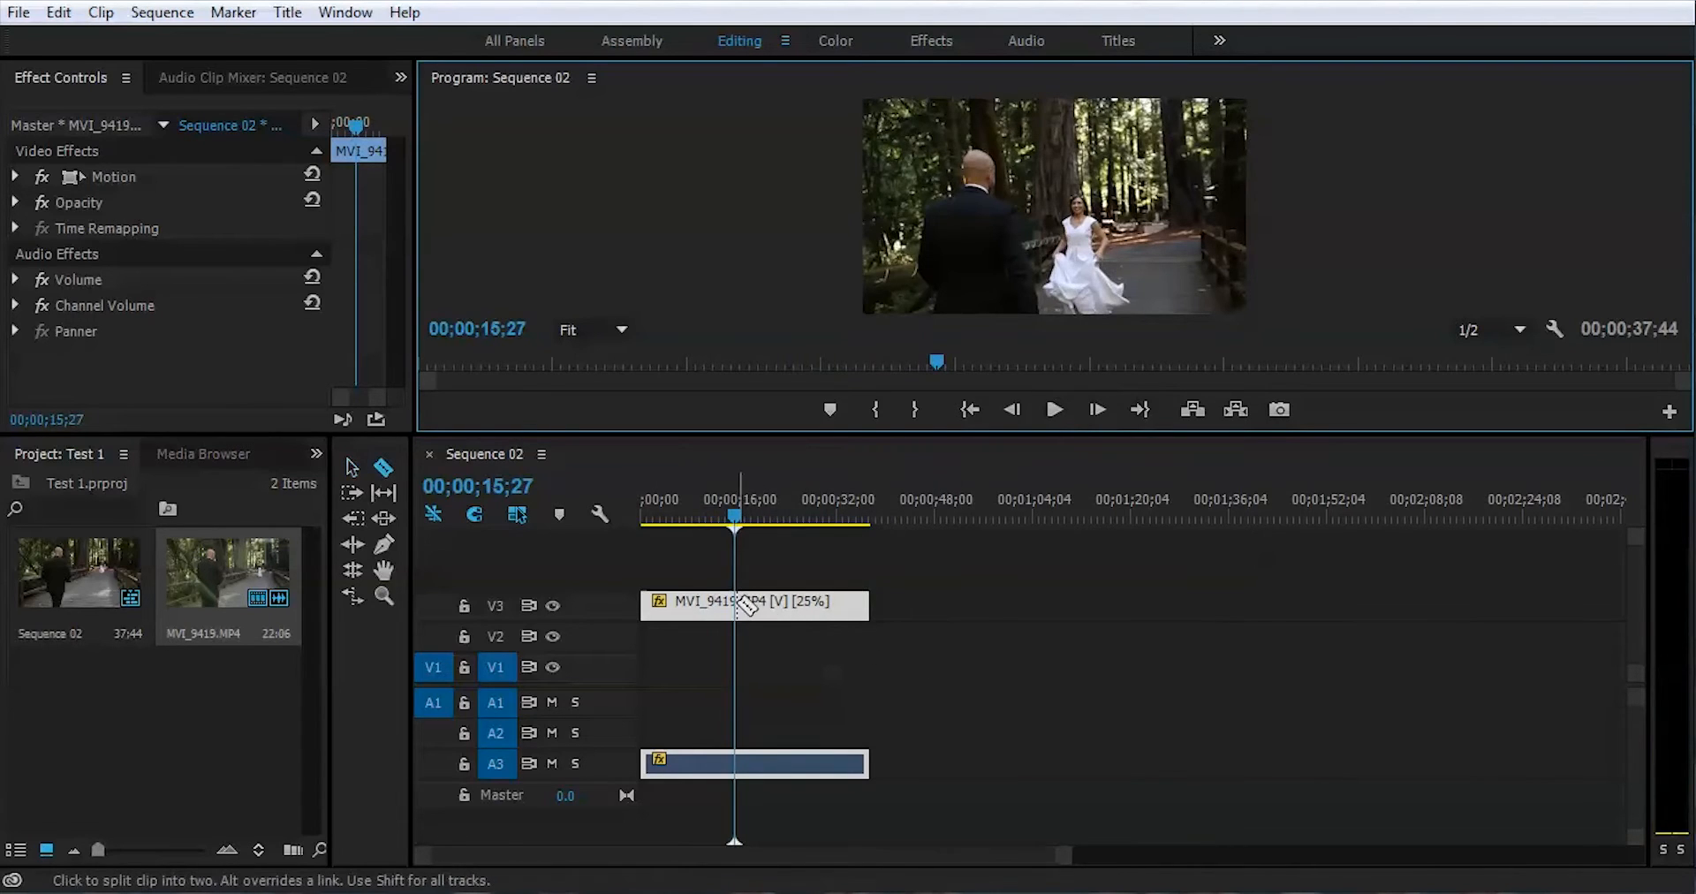
pyautogui.click(735, 602)
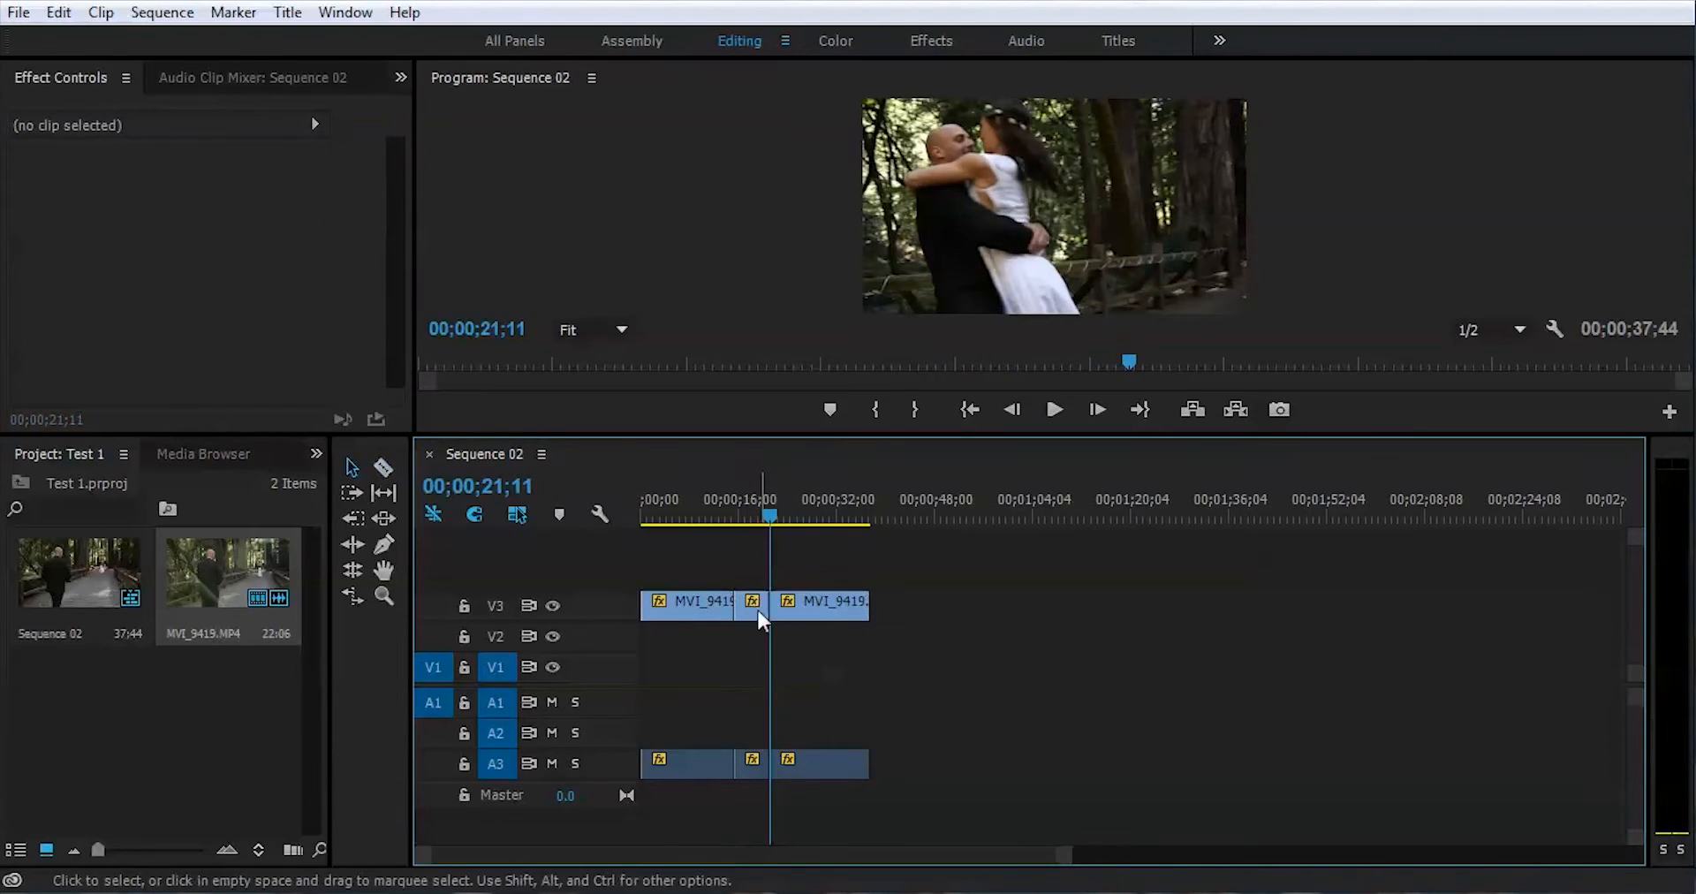
pyautogui.moveTo(757, 563)
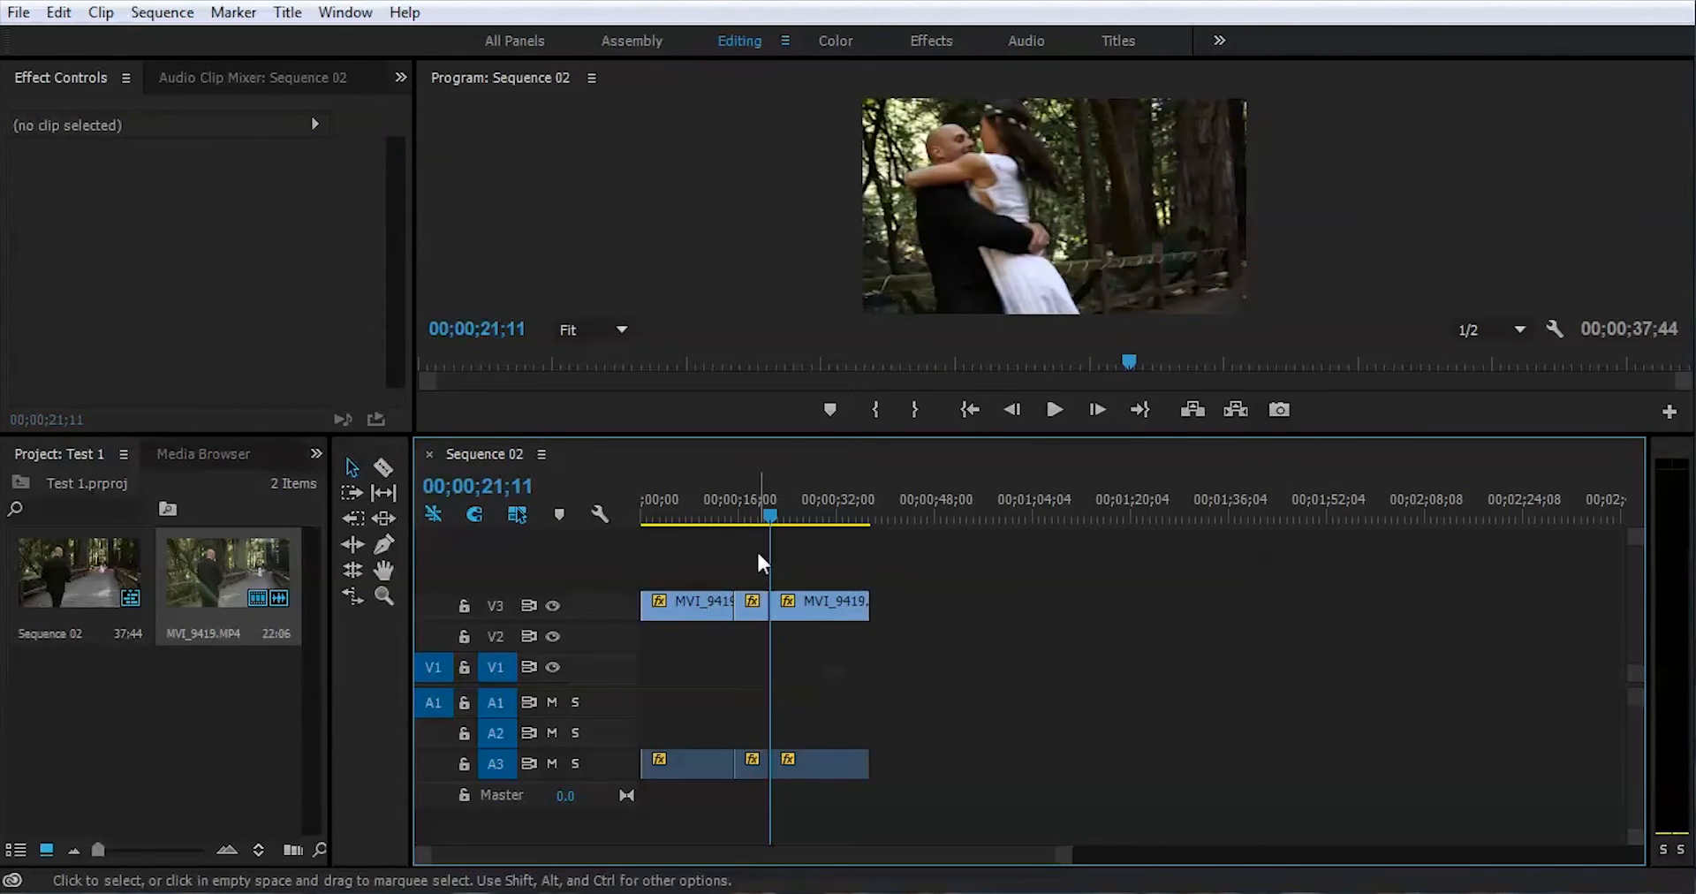
pyautogui.moveTo(758, 614)
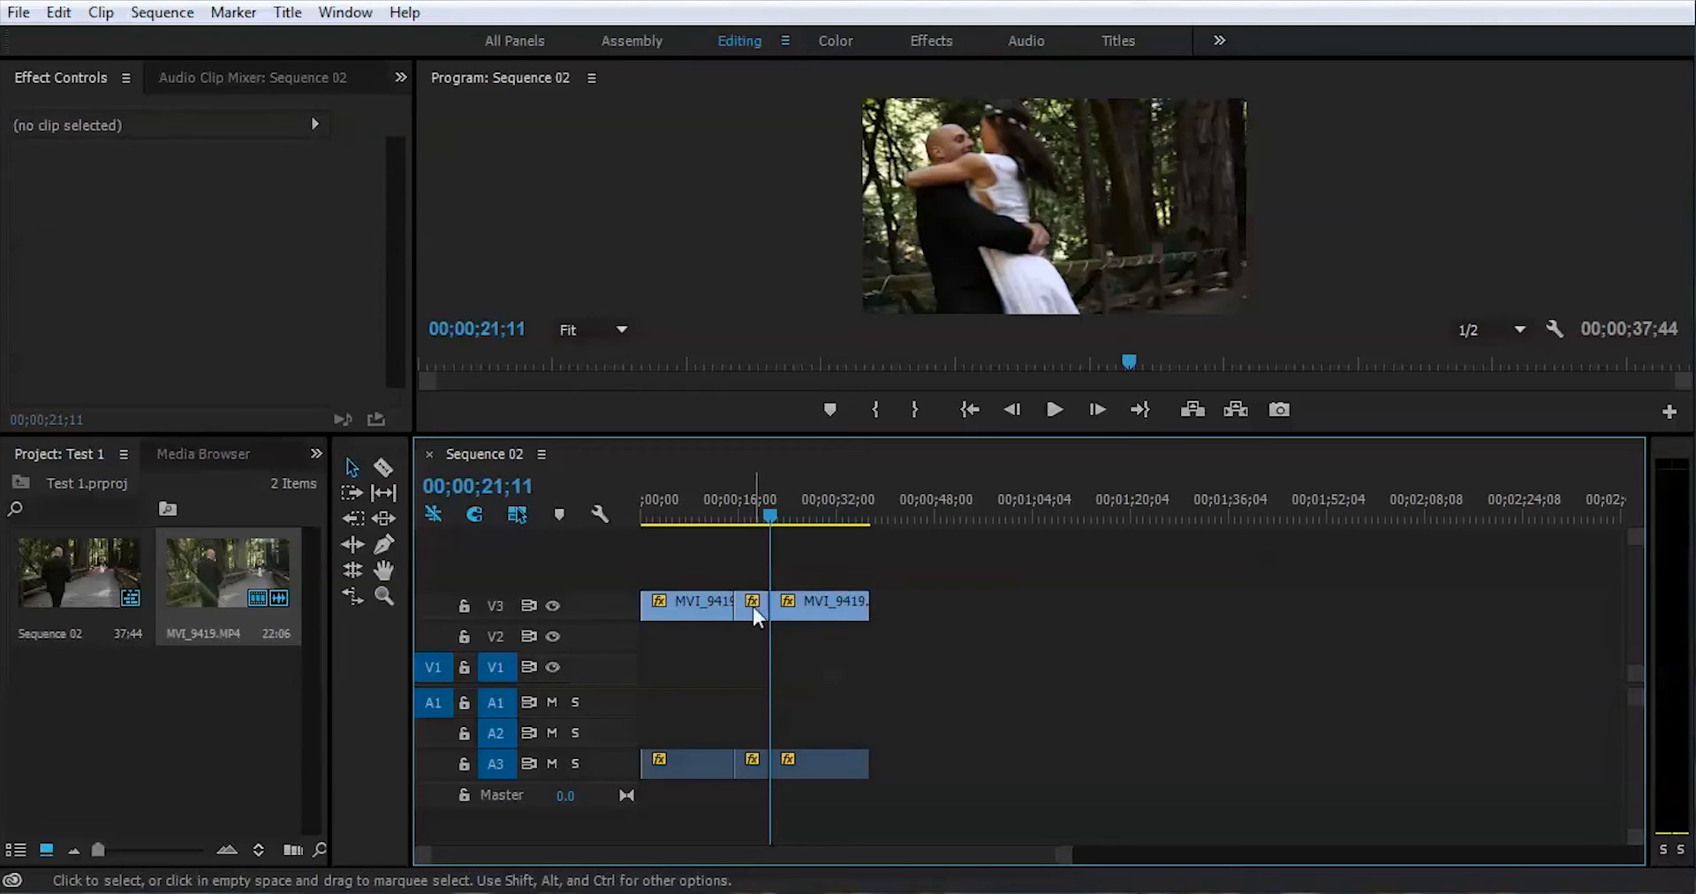
# Raise the middle hug section's speed in Clip Speed/Duration, shortening the sequence to about 33 seconds
pyautogui.rightClick(753, 602)
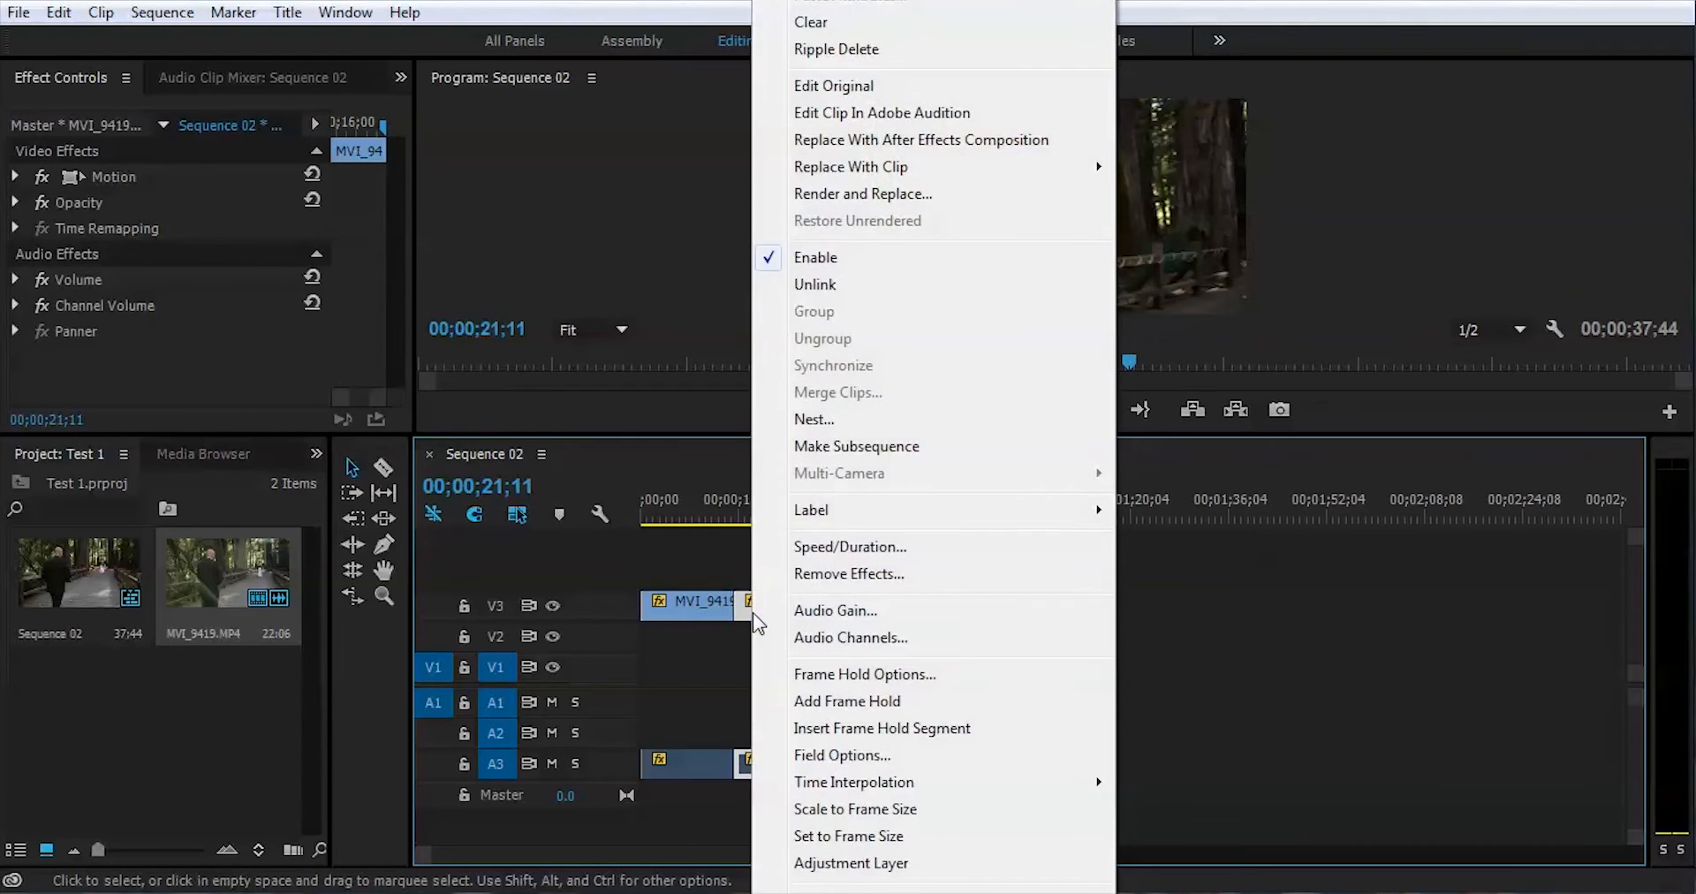
pyautogui.click(850, 546)
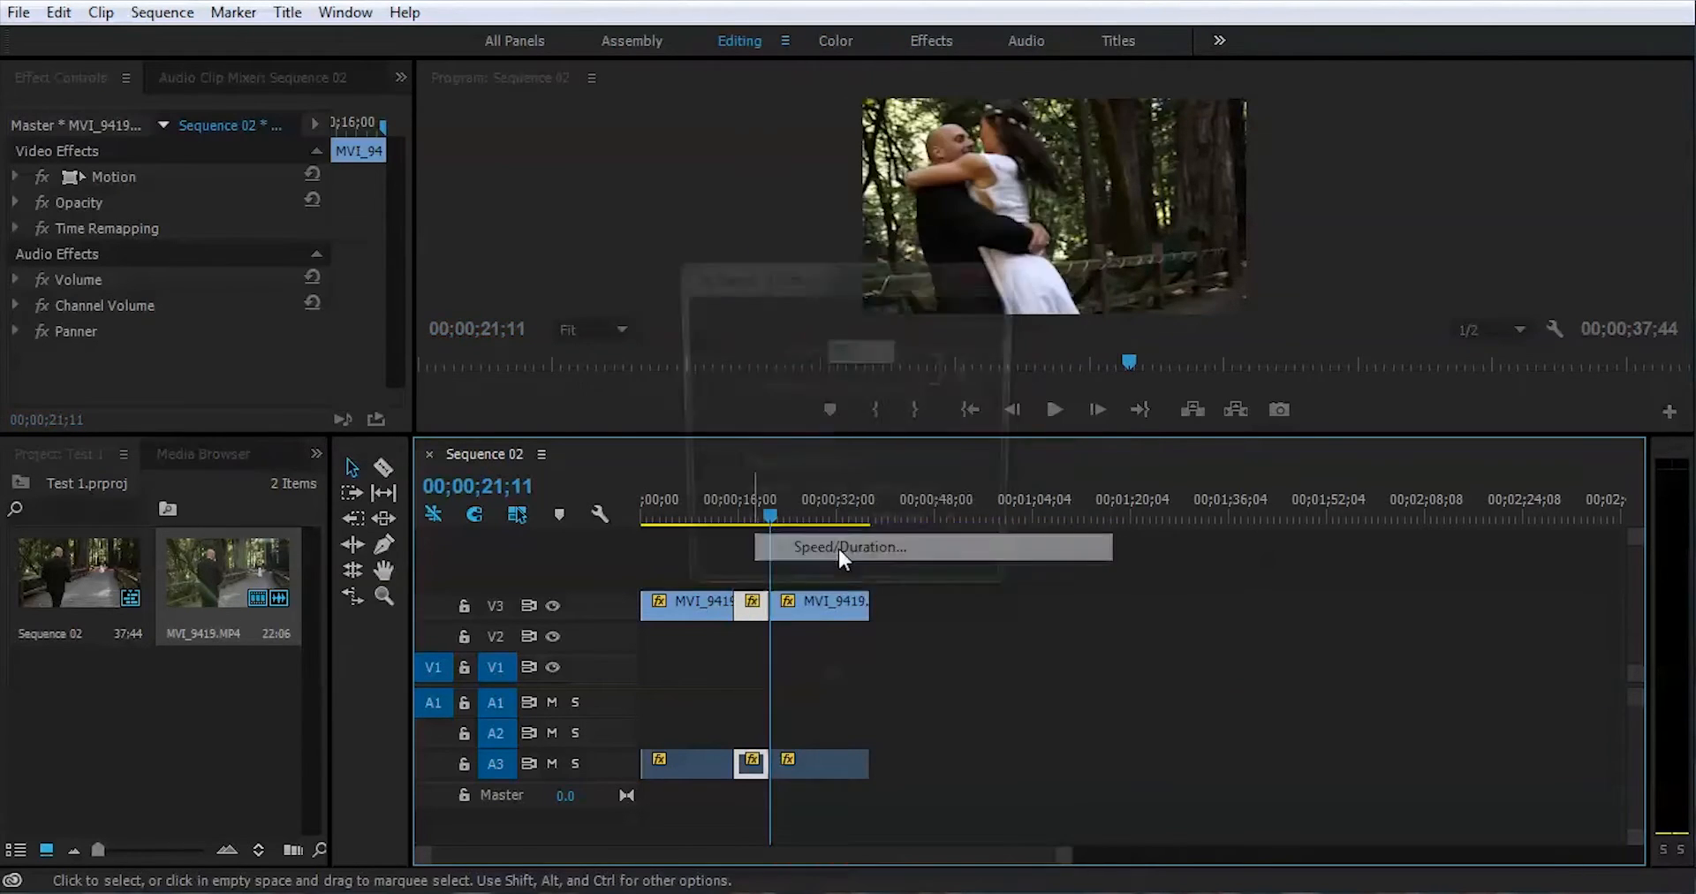
pyautogui.click(849, 546)
pyautogui.write('1')
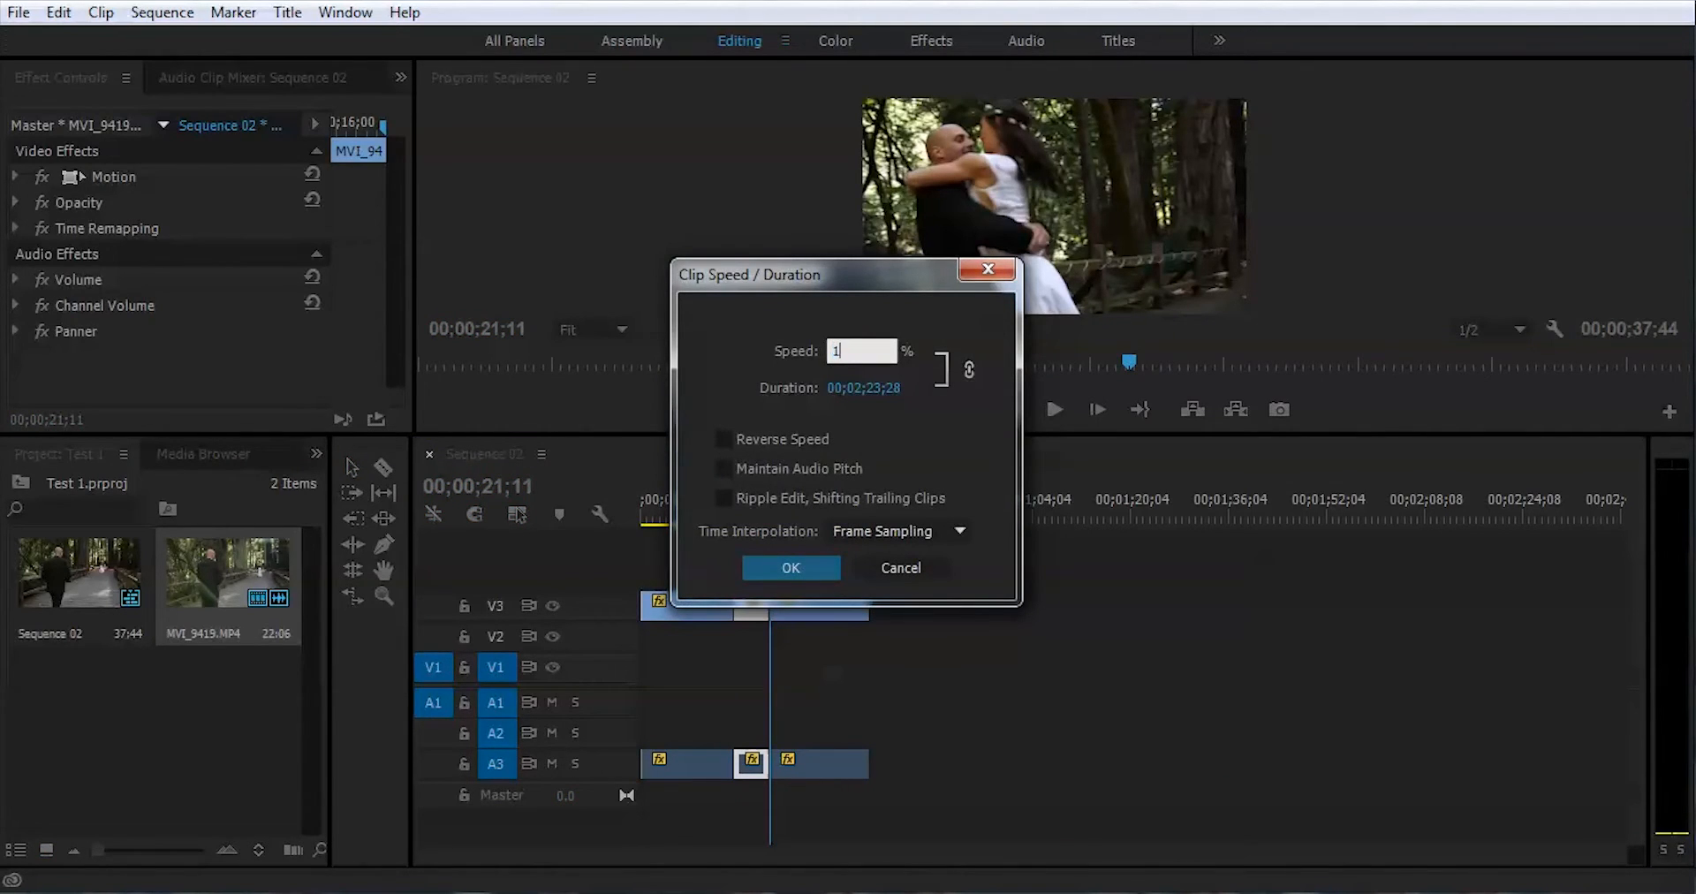
pyautogui.click(791, 567)
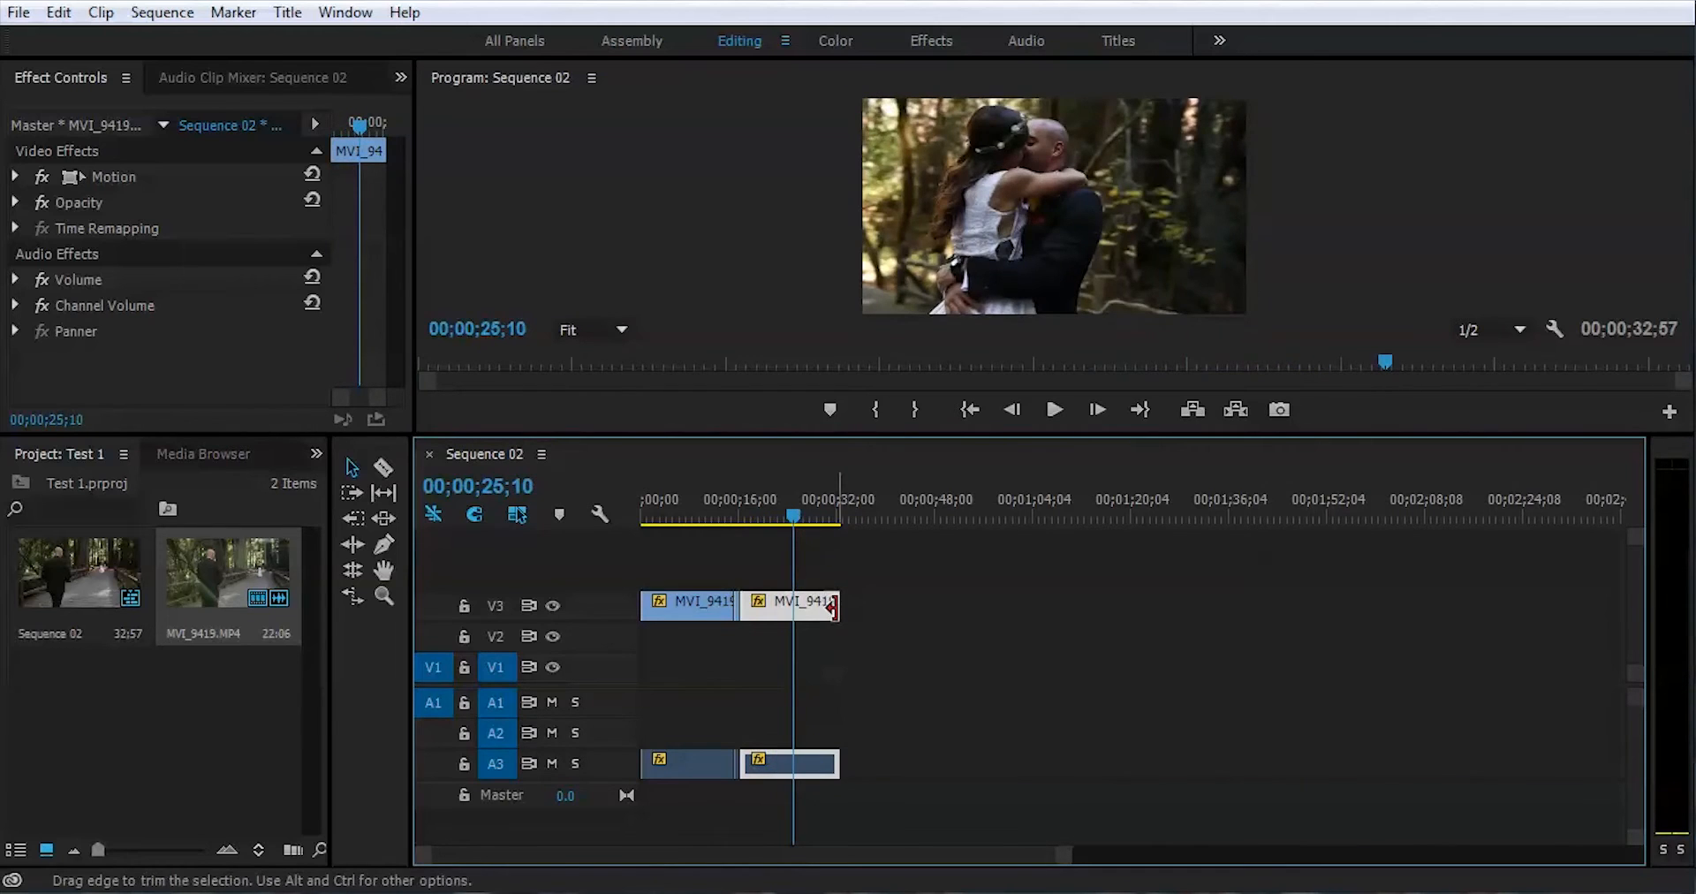
# Extend the second clip's end, scrub ahead and razor-cut the clip where the kiss begins
pyautogui.moveTo(832, 602); pyautogui.dragTo(894, 603)
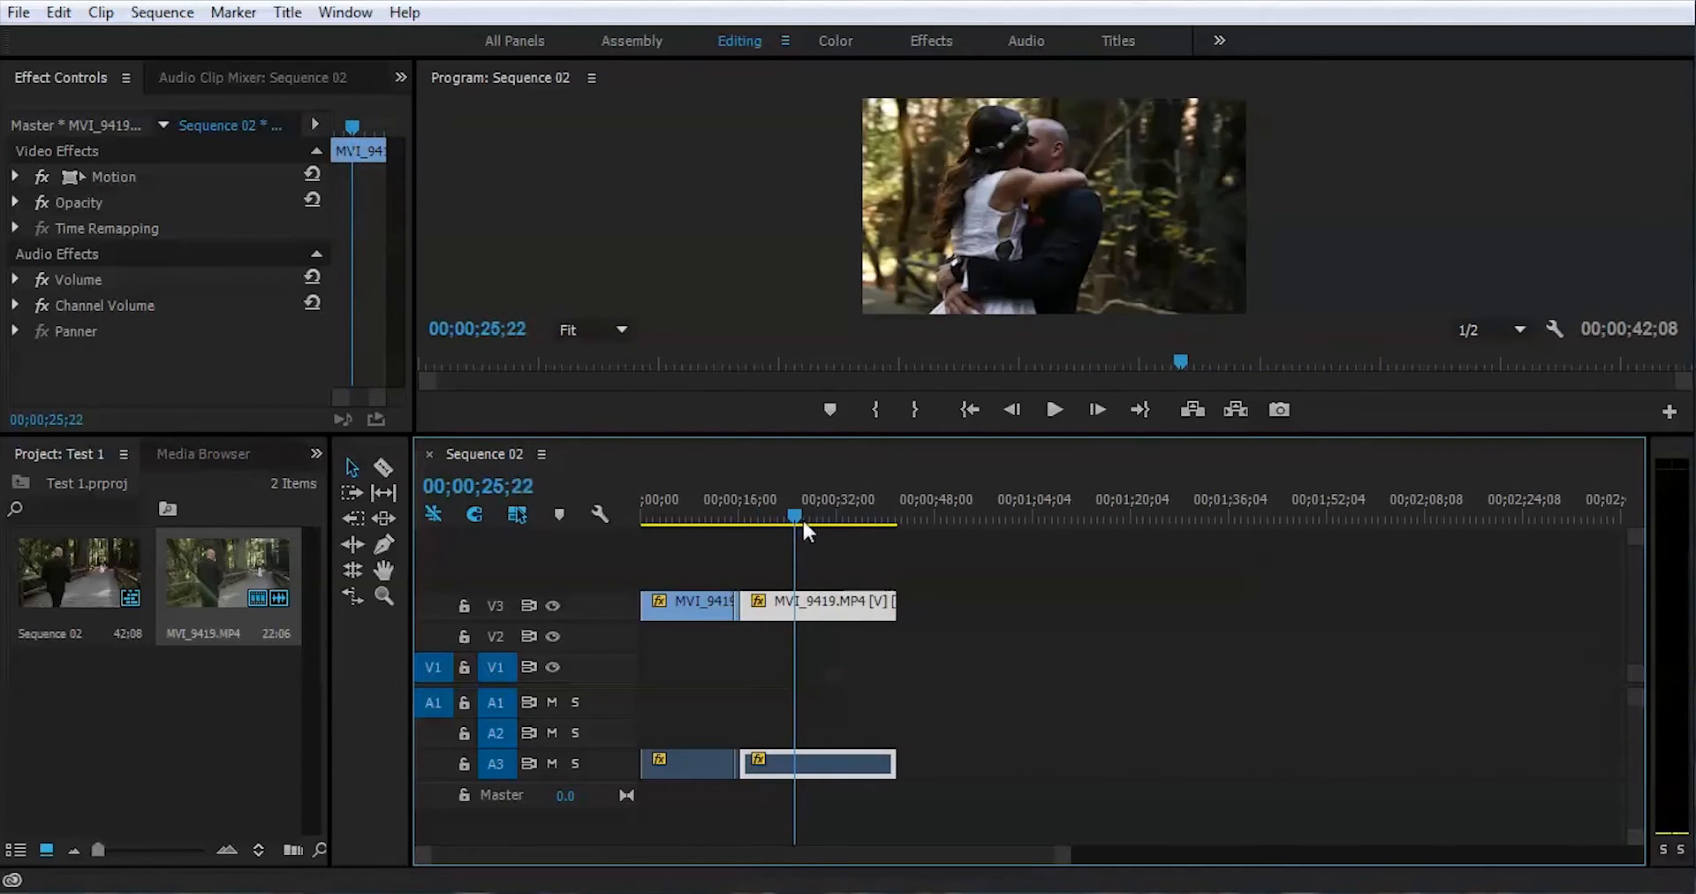
pyautogui.click(826, 514)
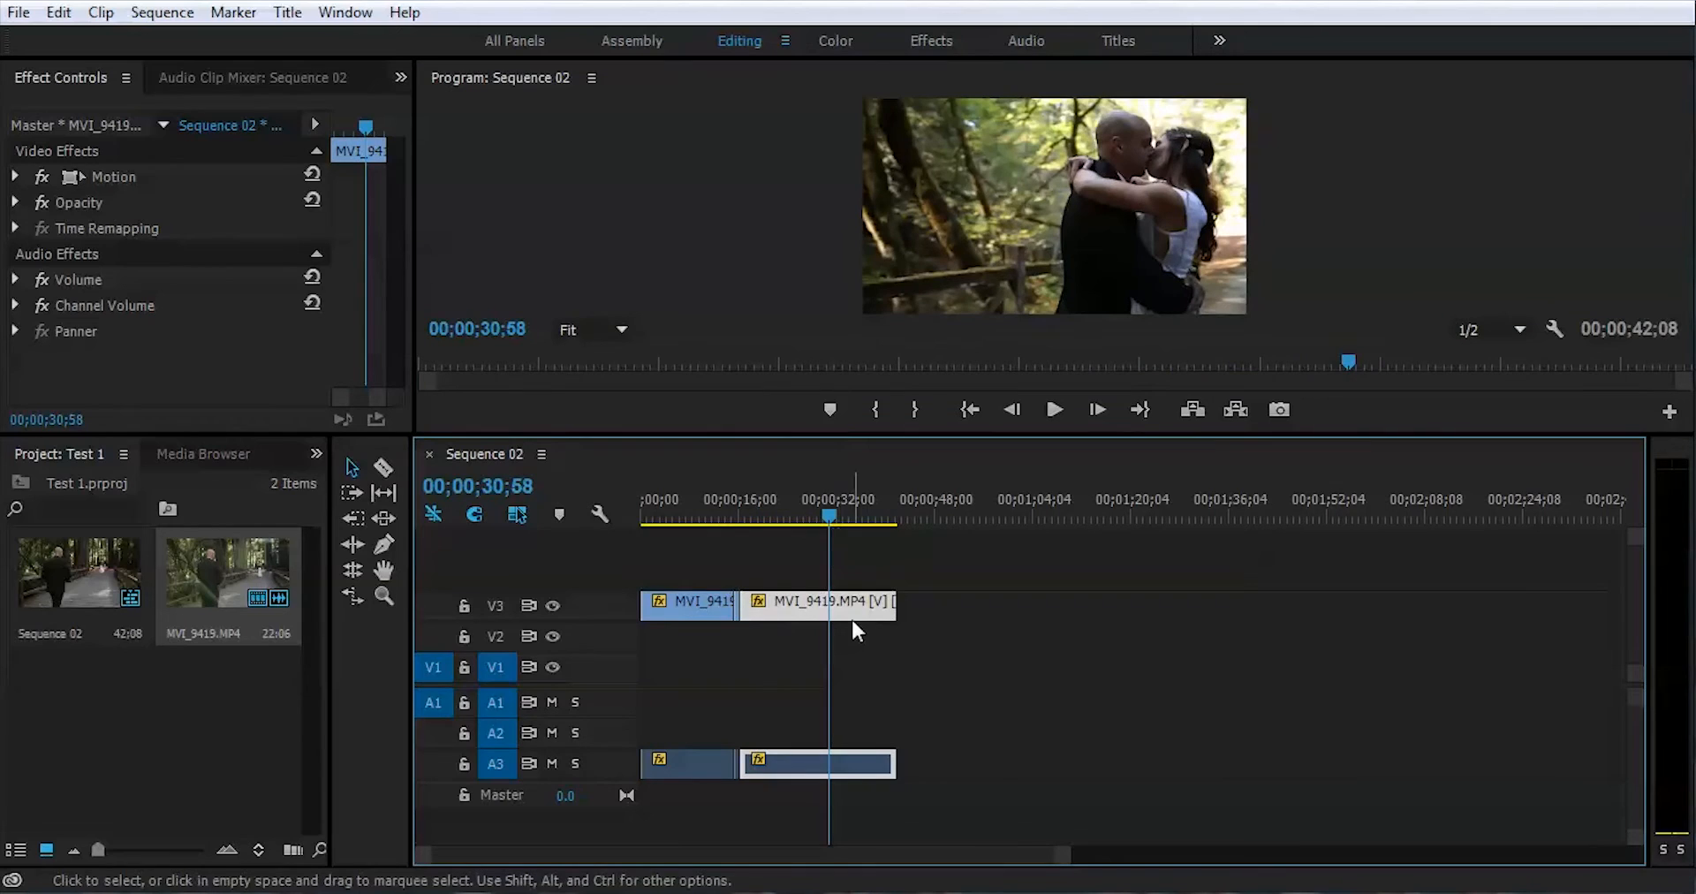
pyautogui.click(832, 516)
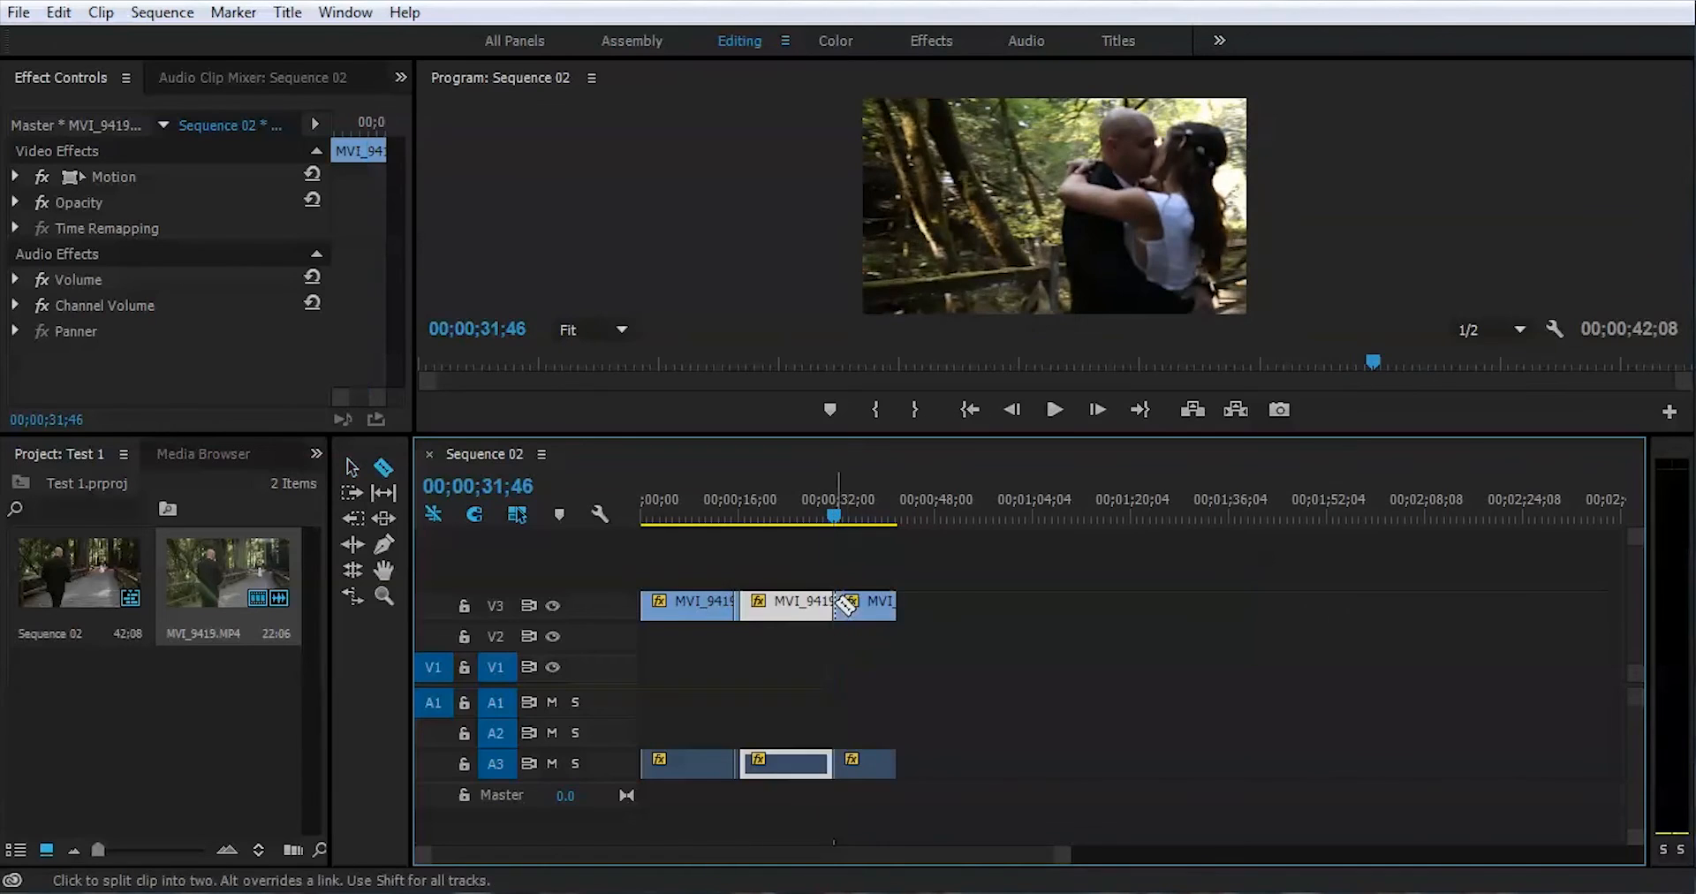
pyautogui.click(846, 516)
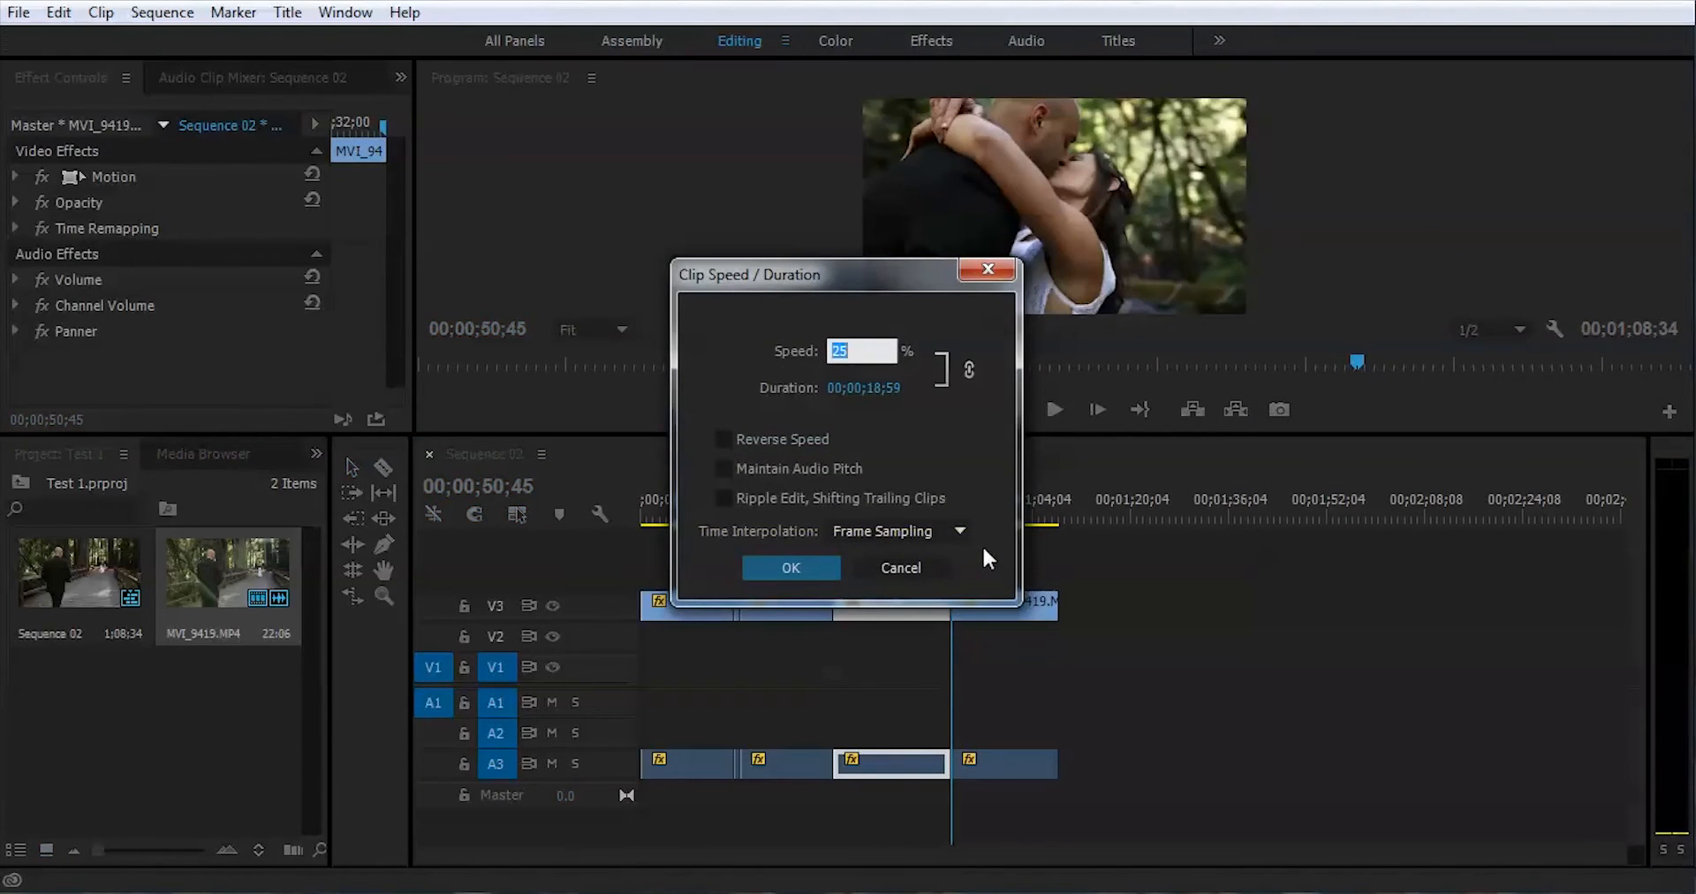
# Enter 180 in Speed and confirm, making the kiss section play at 180%
pyautogui.write('1')
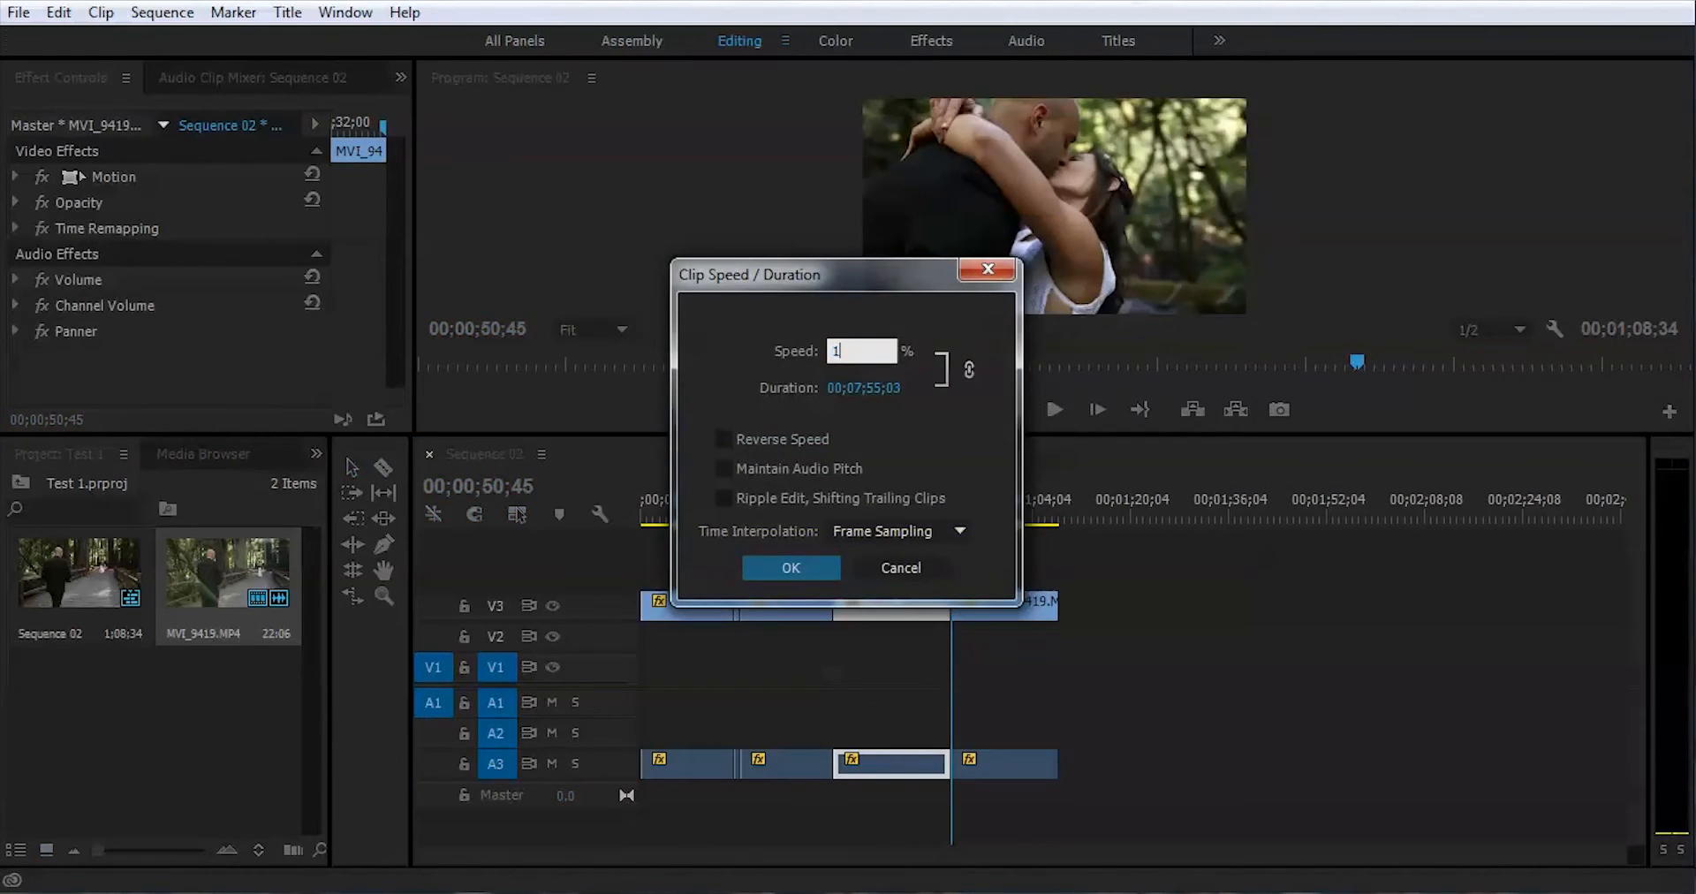
pyautogui.write('180')
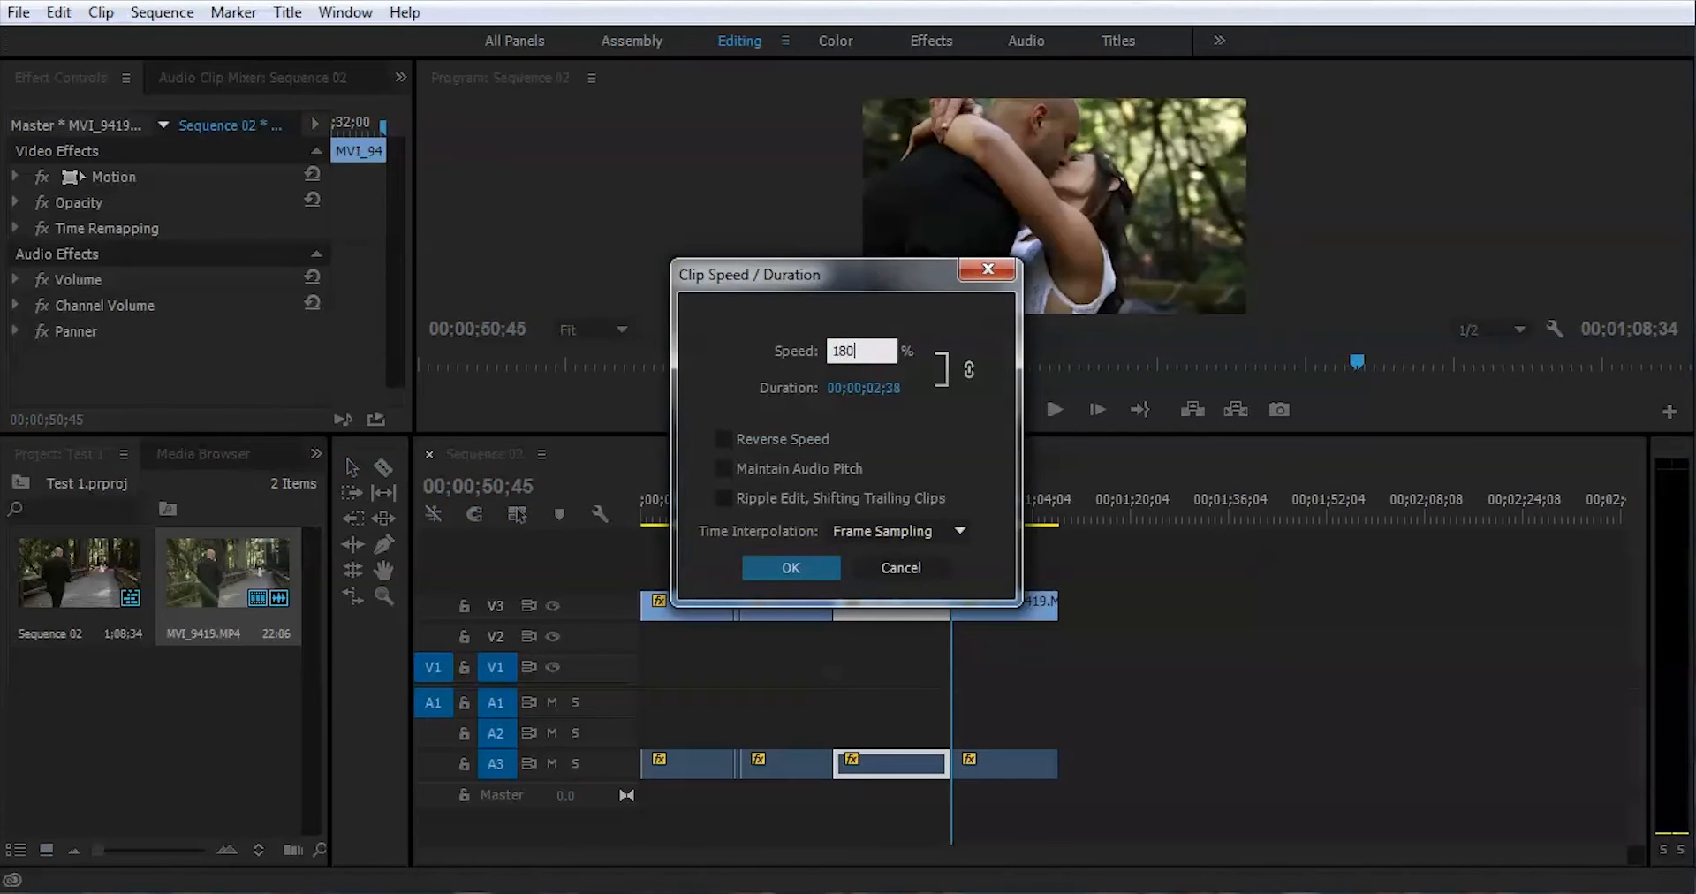
pyautogui.click(790, 567)
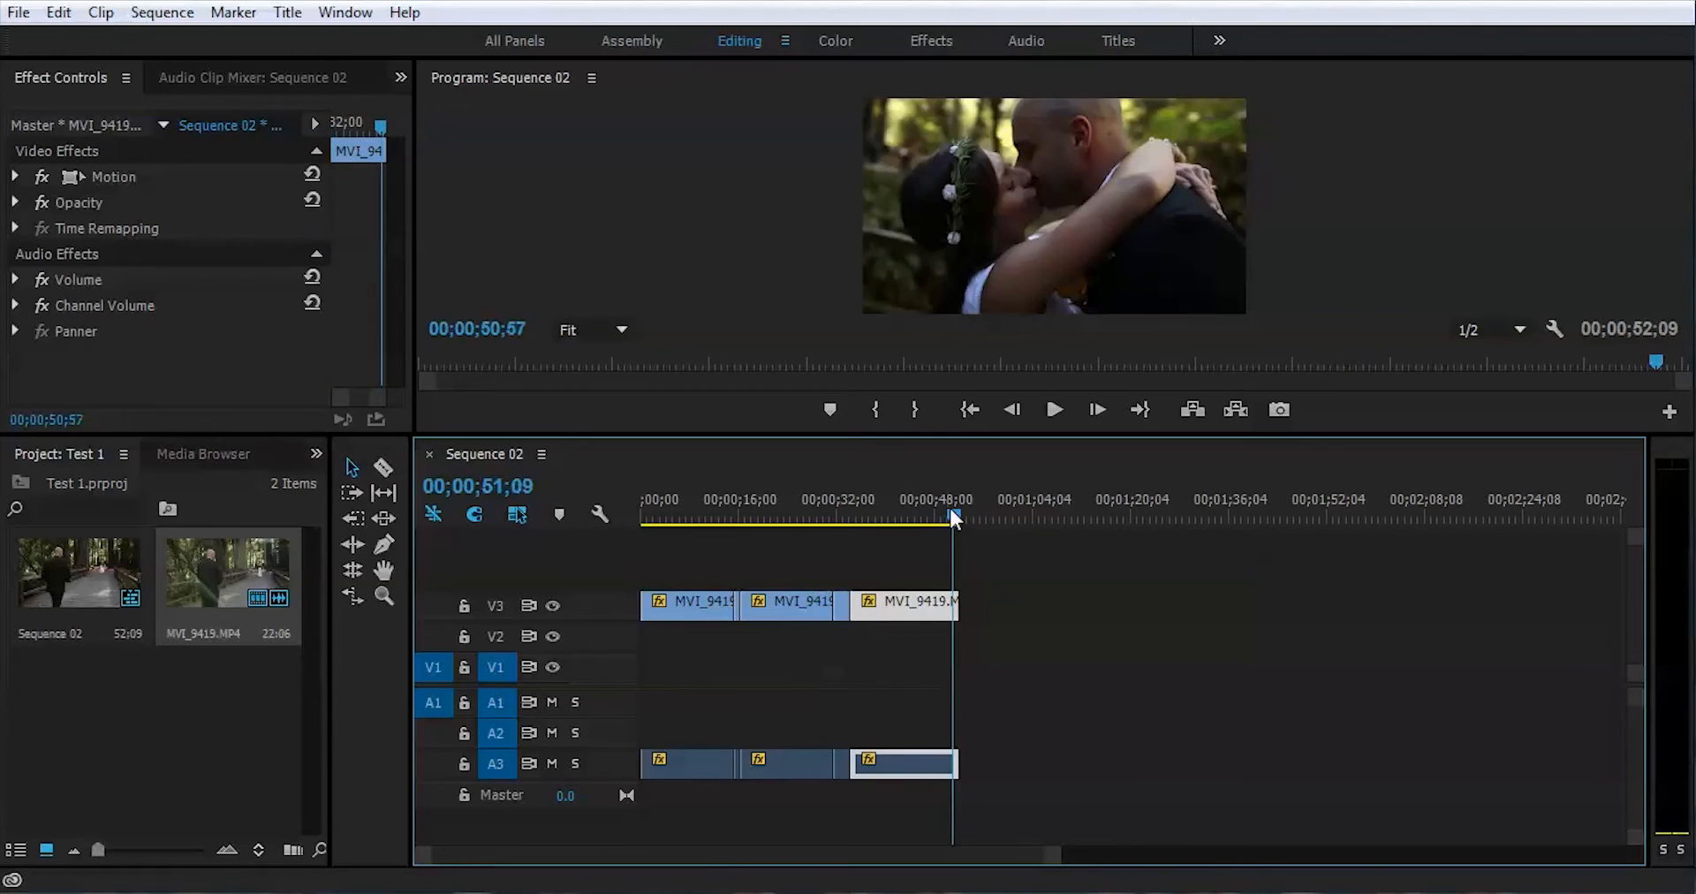
# Trim the final clip's end edge and play back the roughly 52-second speed-ramped sequence
pyautogui.moveTo(952, 603); pyautogui.dragTo(978, 602)
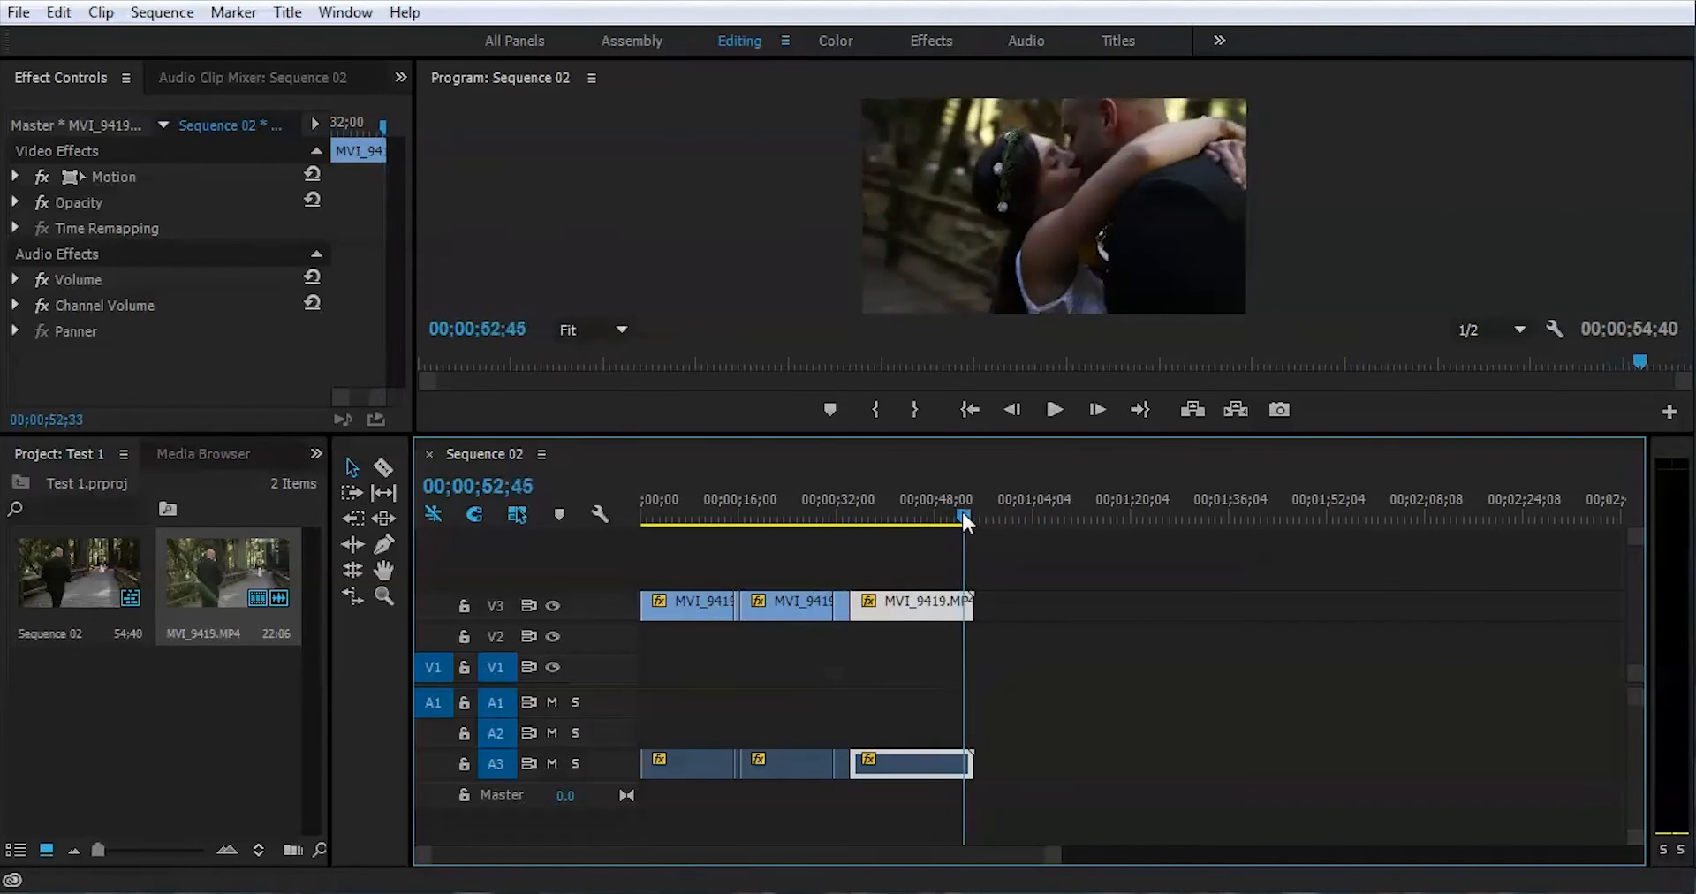
pyautogui.click(1052, 410)
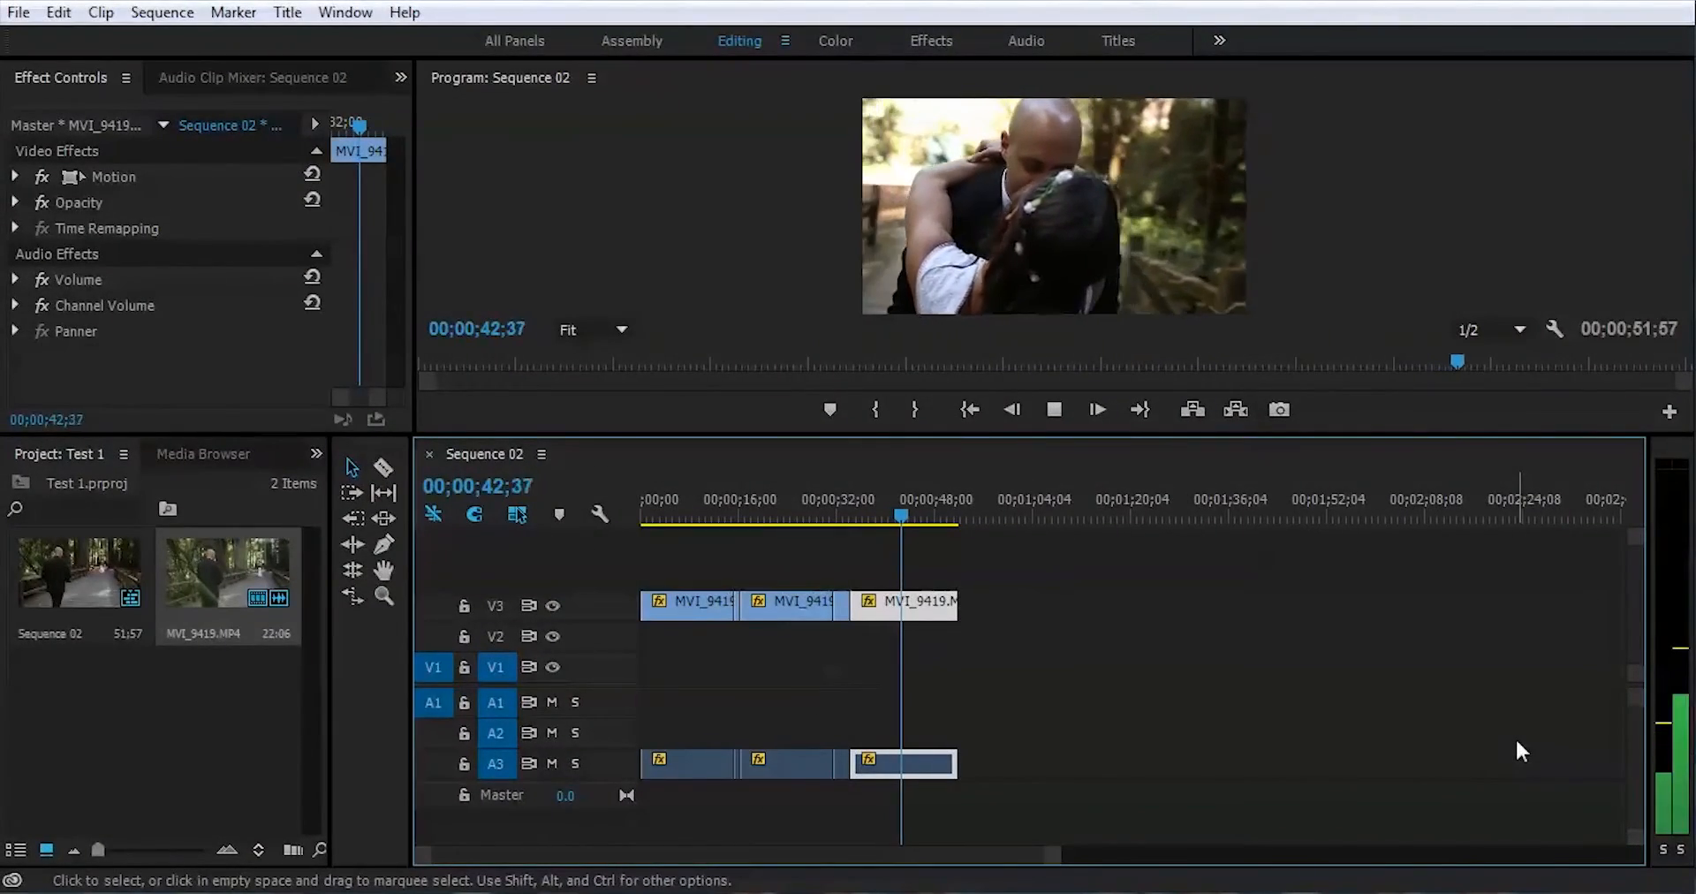